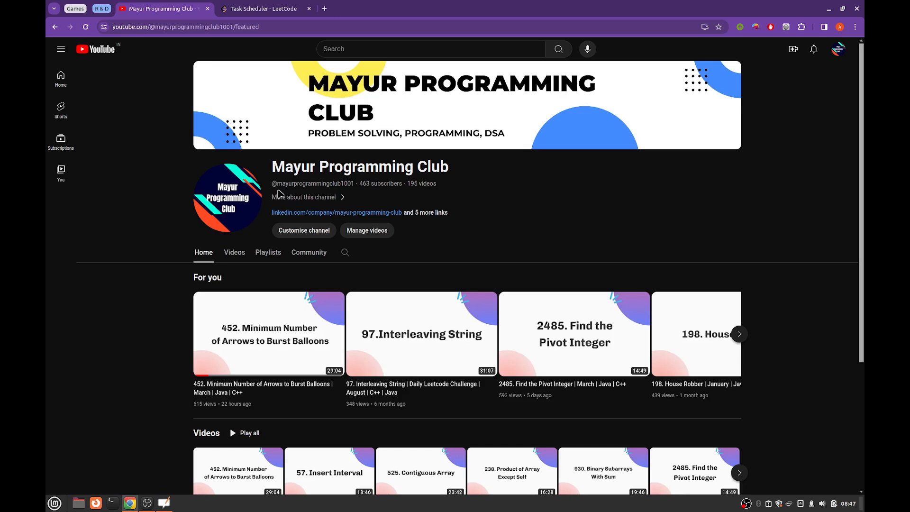
{"action": "mouse_move", "coordinate": [472, 253]}
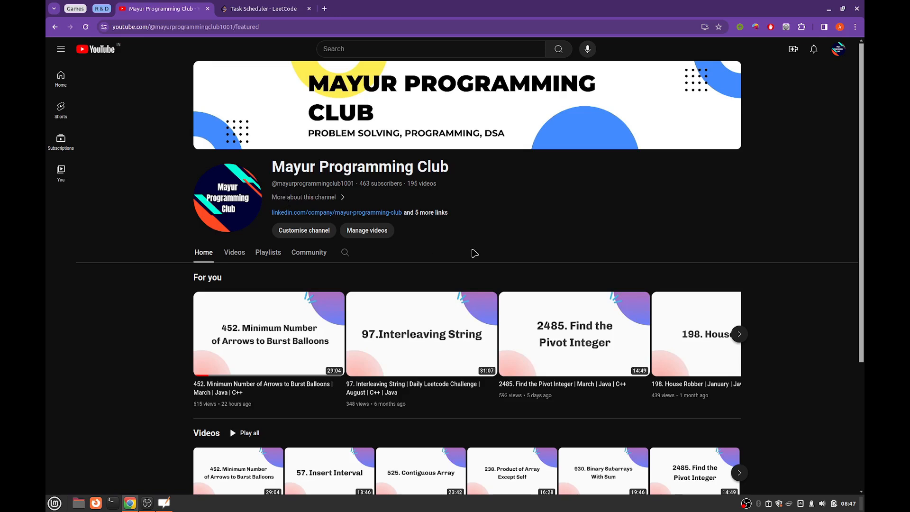
{"action": "mouse_move", "coordinate": [559, 202]}
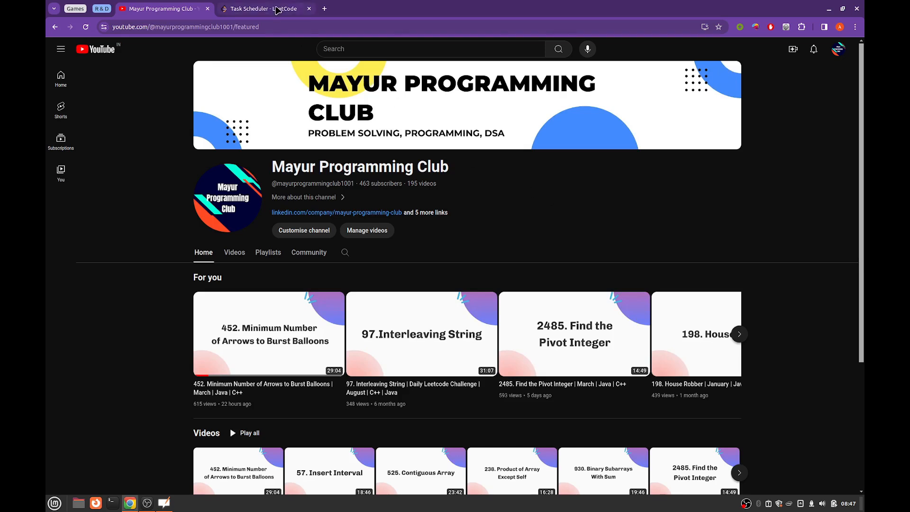
Show the Task Scheduler page enlarged and highlight the opening statement through the letters A to Z.
{"action": "left_click", "coordinate": [265, 8]}
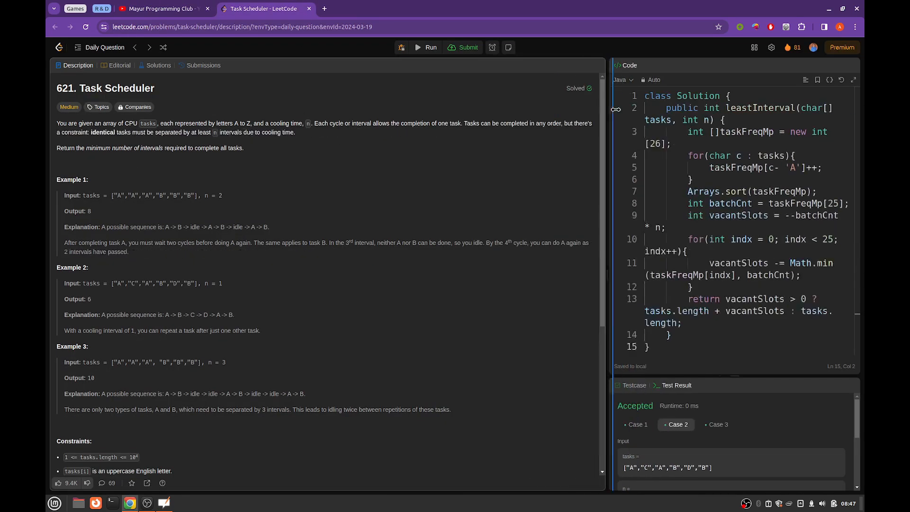
{"action": "key", "text": "ctrl+plus"}
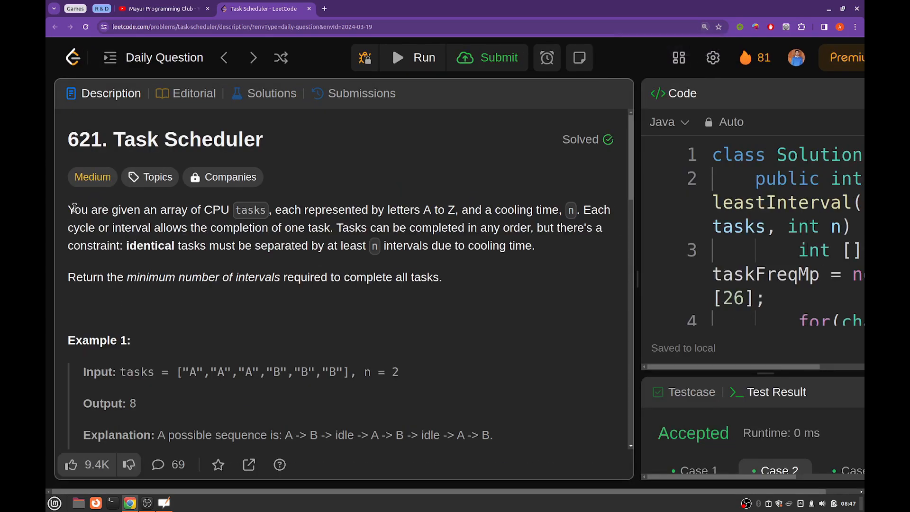
{"action": "left_click_drag", "start_coordinate": [74, 210], "coordinate": [231, 210]}
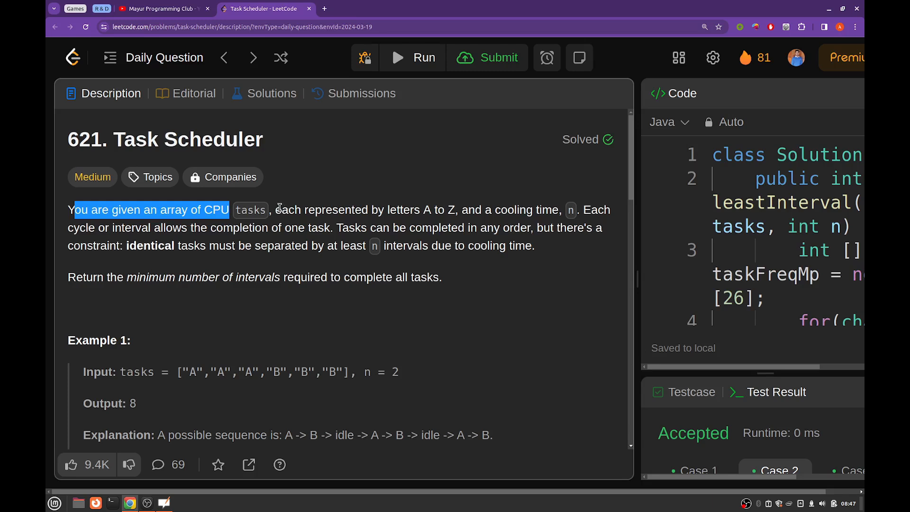
{"action": "left_click_drag", "start_coordinate": [277, 210], "coordinate": [383, 209]}
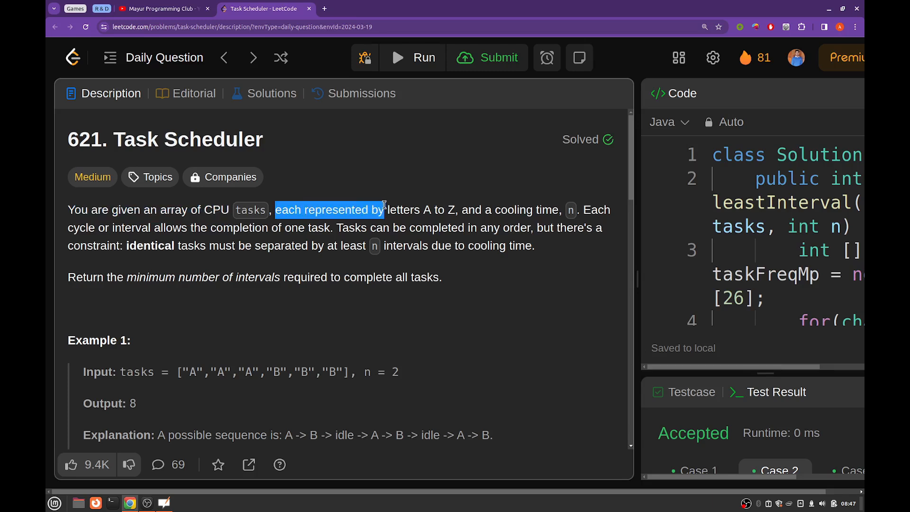
{"action": "left_click_drag", "start_coordinate": [383, 209], "coordinate": [457, 210]}
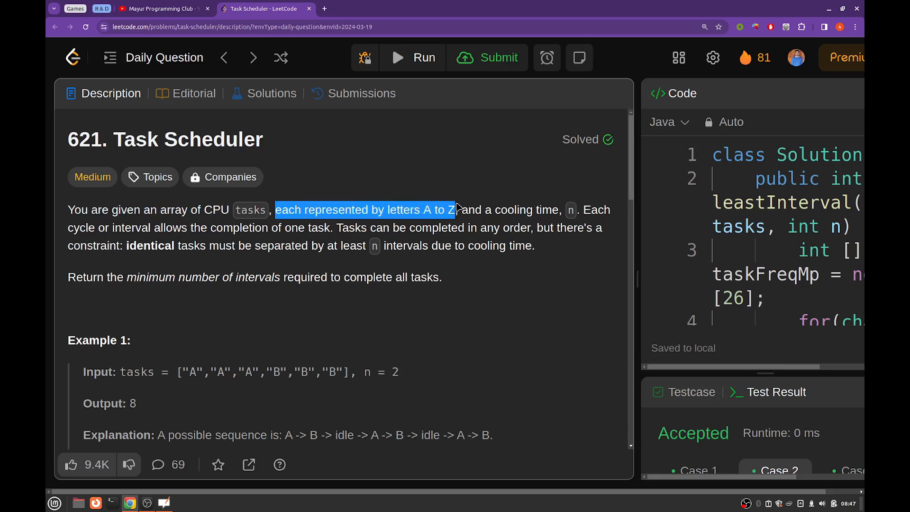
{"action": "mouse_move", "coordinate": [503, 209]}
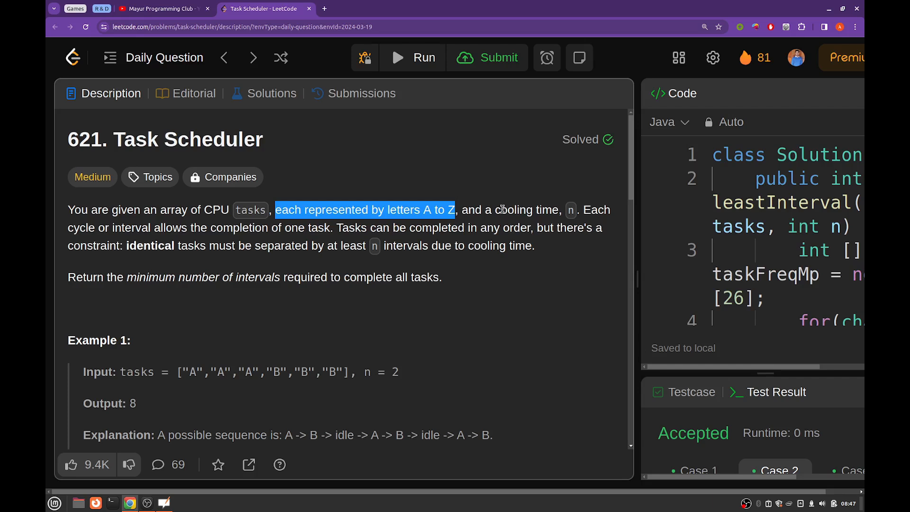
{"action": "mouse_move", "coordinate": [467, 210]}
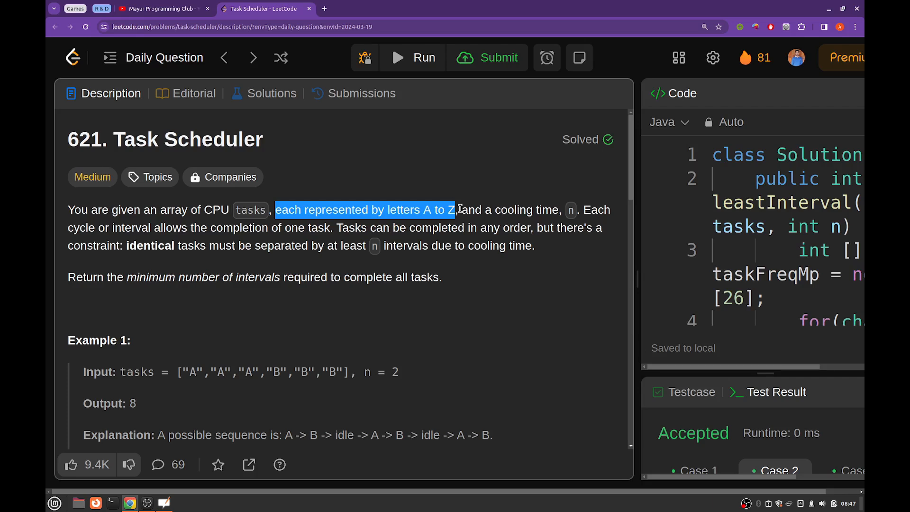
{"action": "mouse_move", "coordinate": [590, 353]}
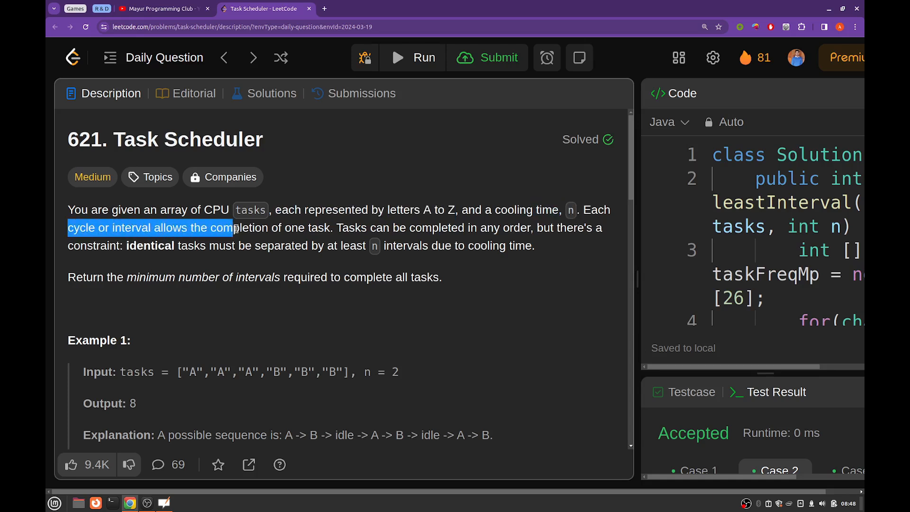
Highlight the one-task-per-interval rule, the n-intervals cooling time, and what the problem asks to return.
{"action": "left_click_drag", "start_coordinate": [235, 227], "coordinate": [330, 228]}
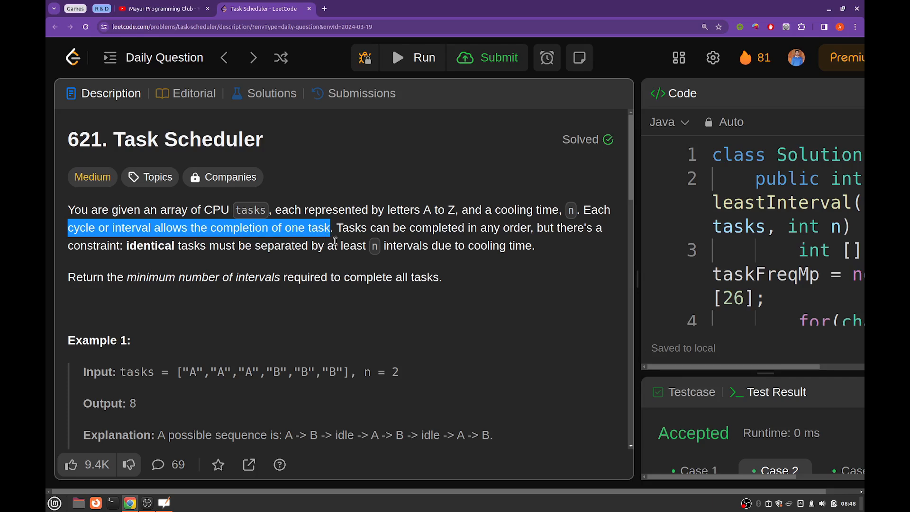
{"action": "mouse_move", "coordinate": [337, 245]}
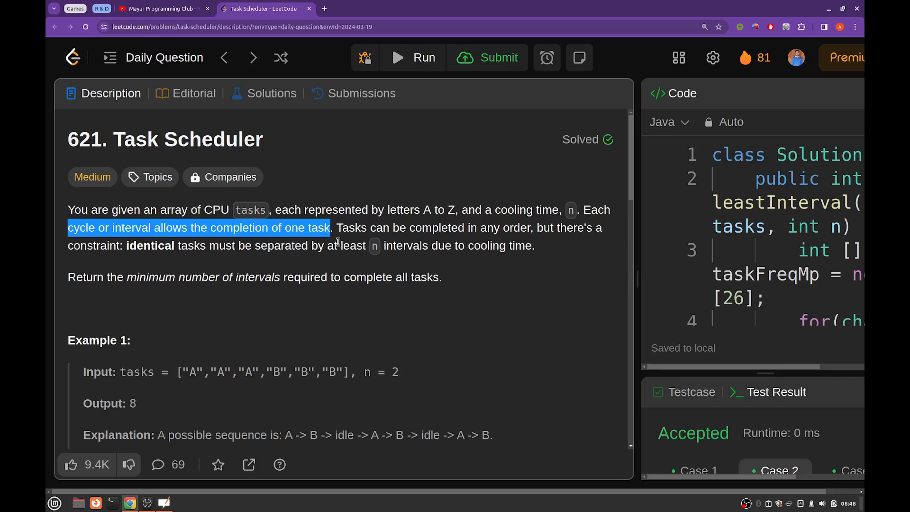
{"action": "mouse_move", "coordinate": [480, 204]}
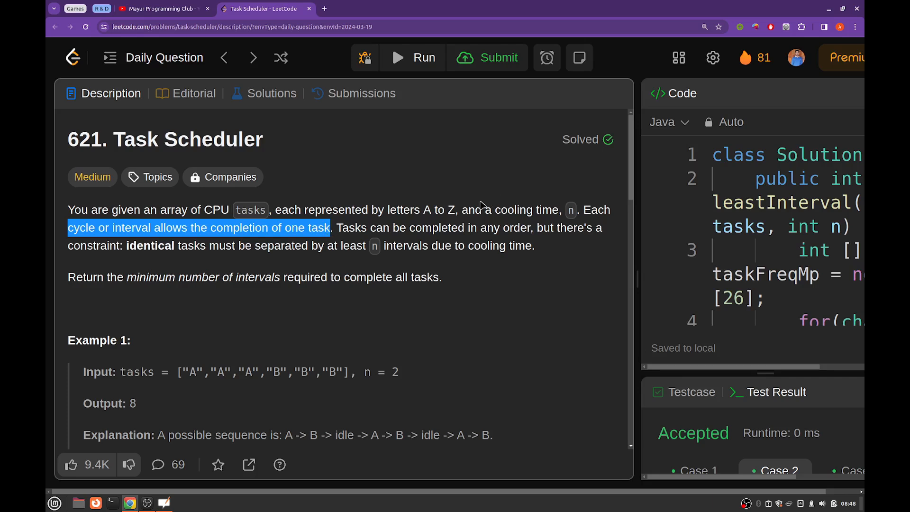
{"action": "mouse_move", "coordinate": [337, 228]}
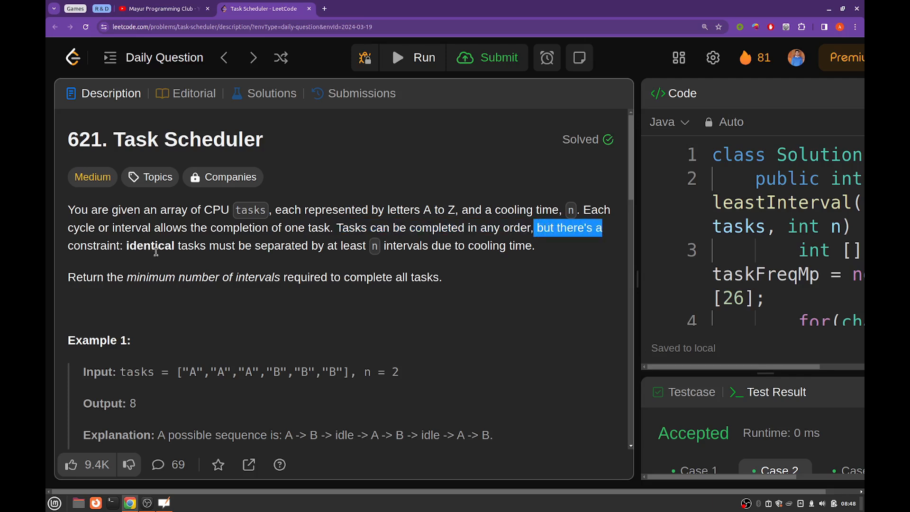
{"action": "mouse_move", "coordinate": [296, 245]}
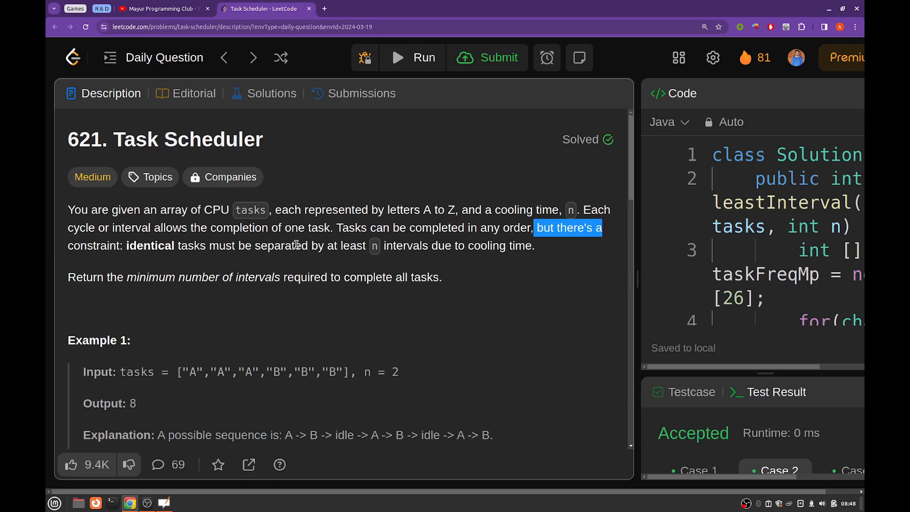
{"action": "mouse_move", "coordinate": [375, 246]}
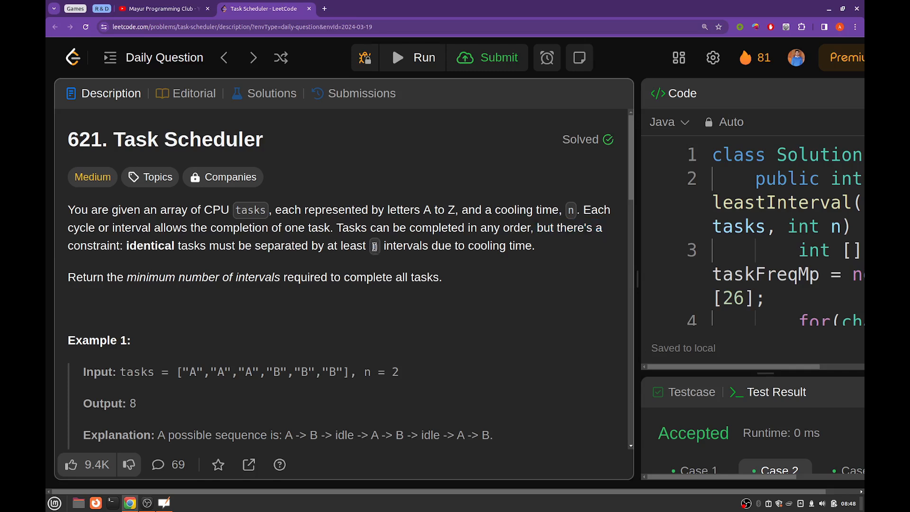
{"action": "left_click_drag", "start_coordinate": [371, 245], "coordinate": [534, 246]}
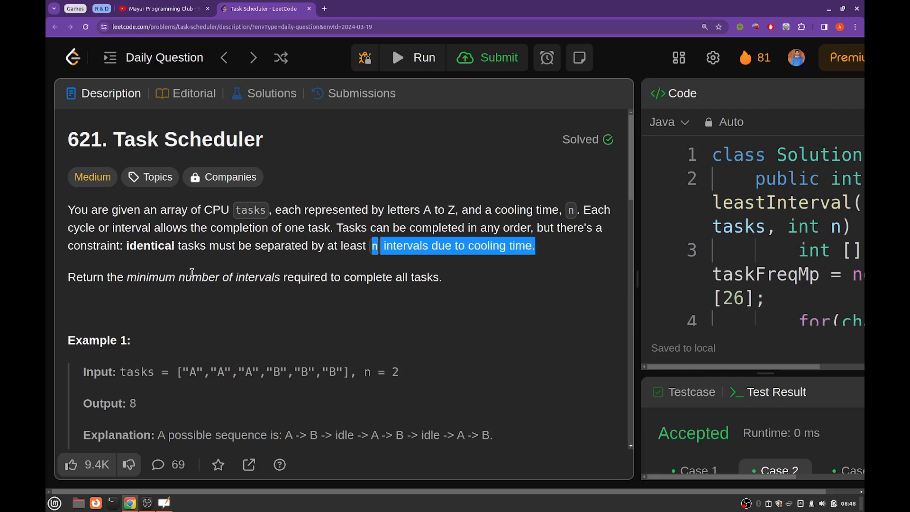
{"action": "mouse_move", "coordinate": [218, 265]}
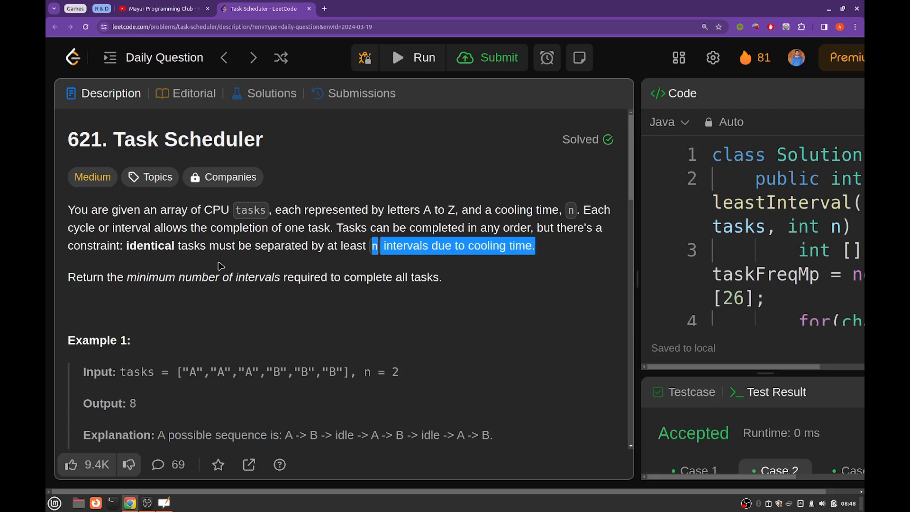
{"action": "mouse_move", "coordinate": [210, 266]}
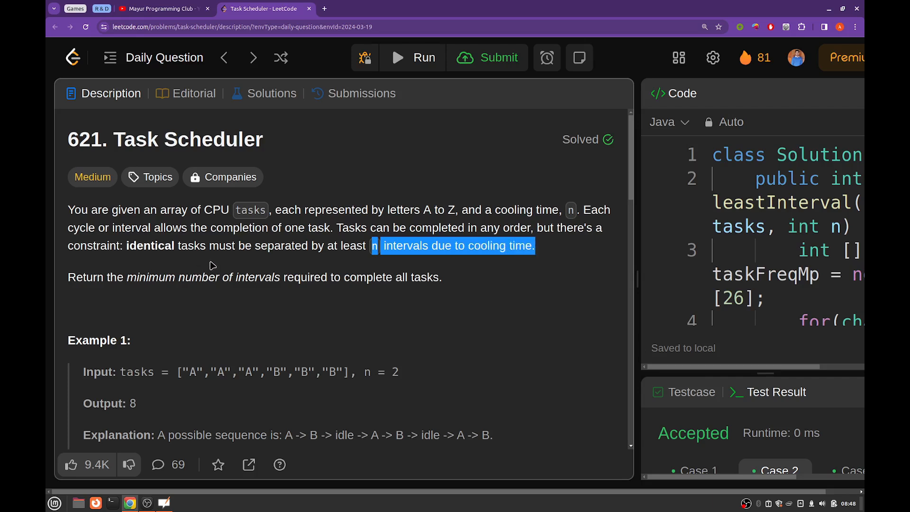
{"action": "mouse_move", "coordinate": [114, 290]}
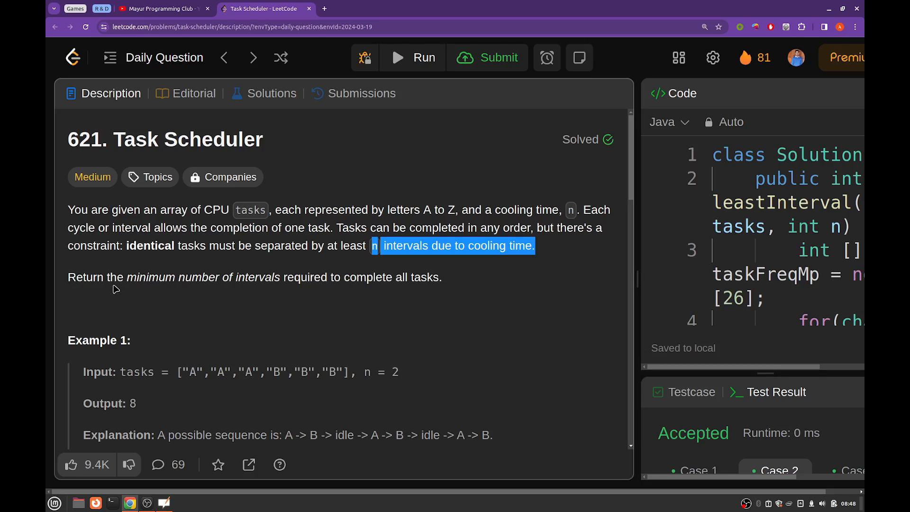
{"action": "left_click", "coordinate": [126, 276]}
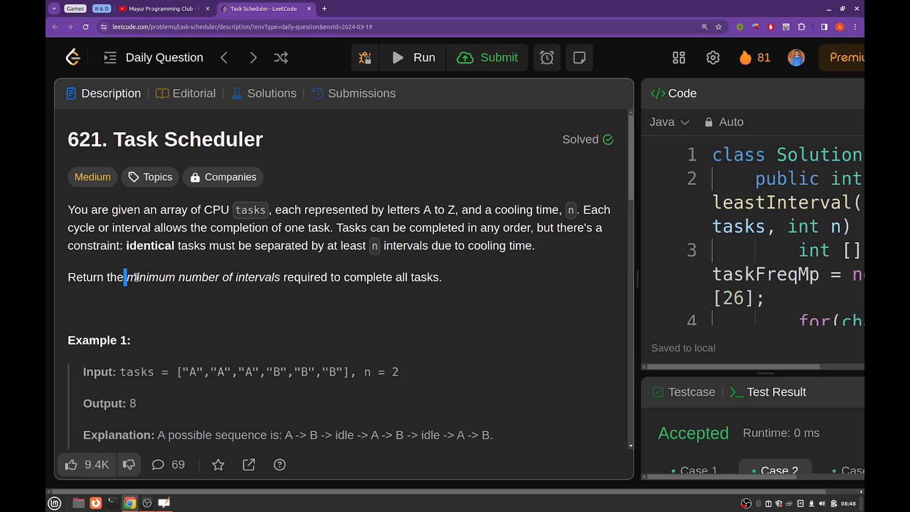
{"action": "left_click_drag", "start_coordinate": [125, 277], "coordinate": [428, 277]}
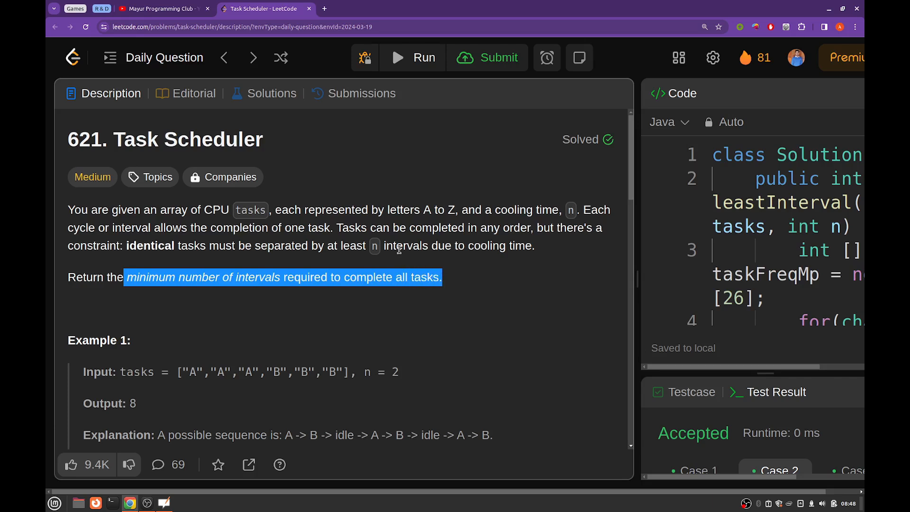
{"action": "scroll", "scroll_direction": "down", "scroll_amount": 3}
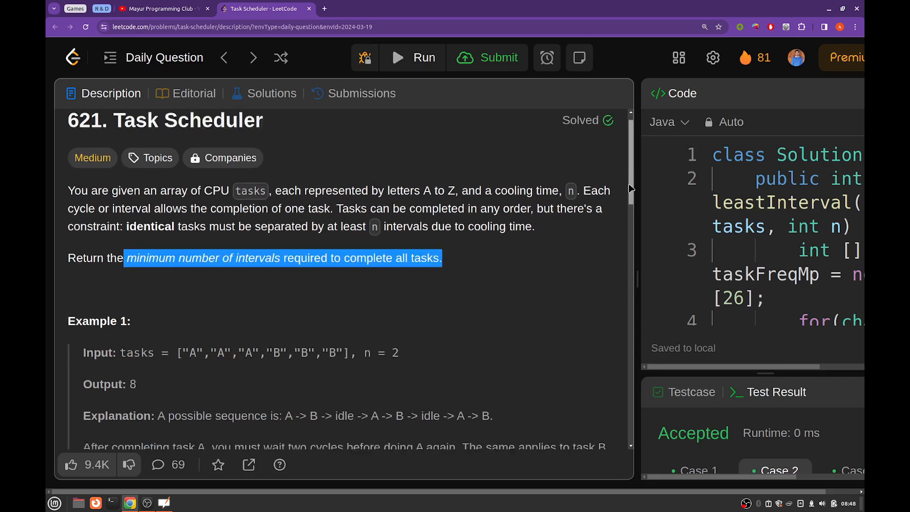
{"action": "scroll", "scroll_direction": "down", "scroll_amount": 3}
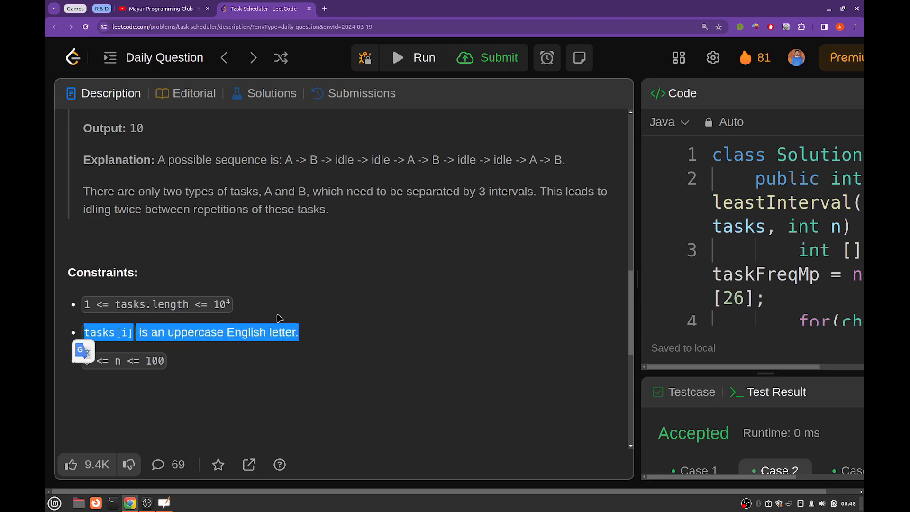
{"action": "left_click", "coordinate": [250, 345]}
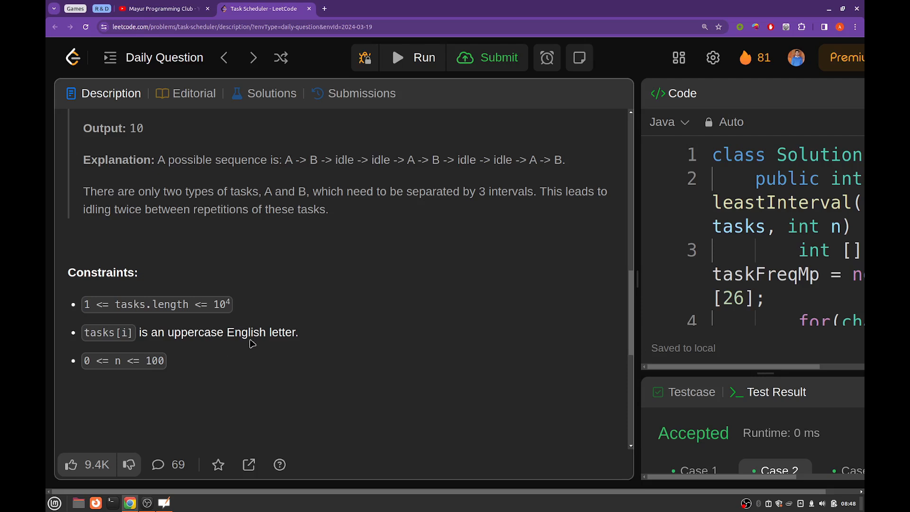
{"action": "mouse_move", "coordinate": [287, 331]}
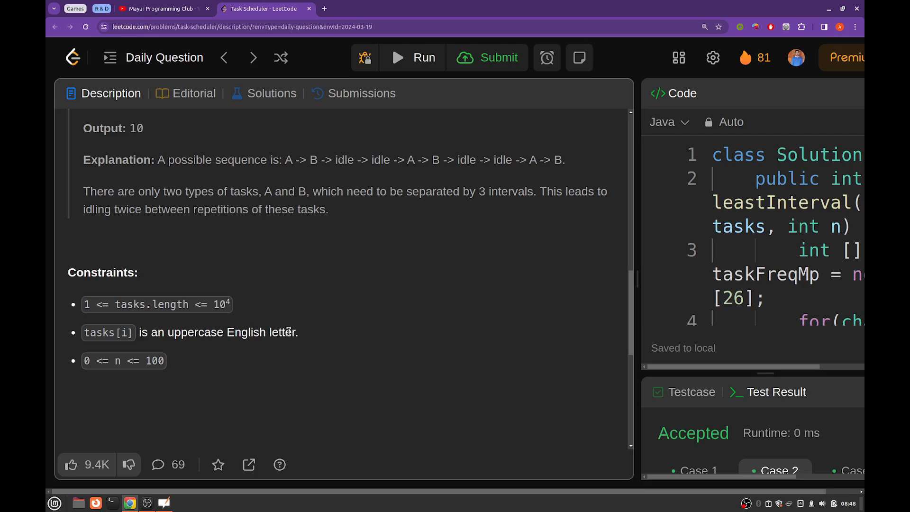
{"action": "mouse_move", "coordinate": [430, 244]}
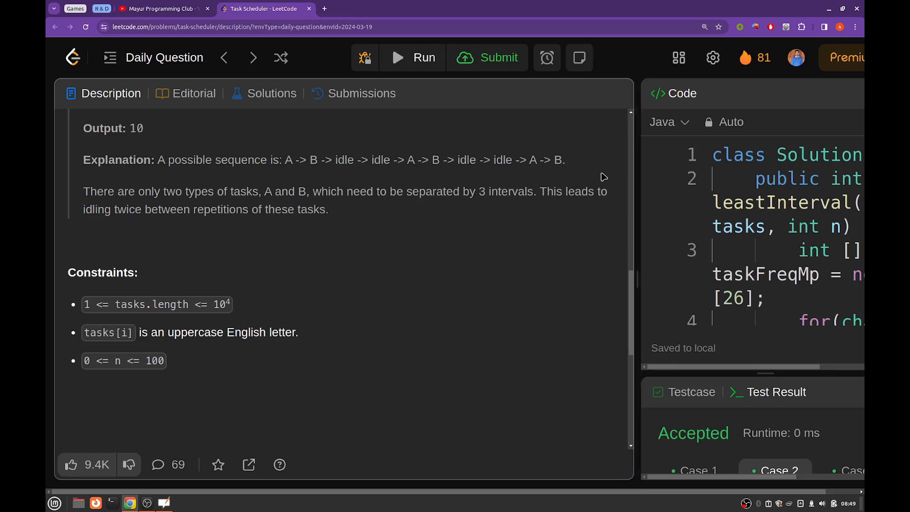
{"action": "mouse_move", "coordinate": [618, 275]}
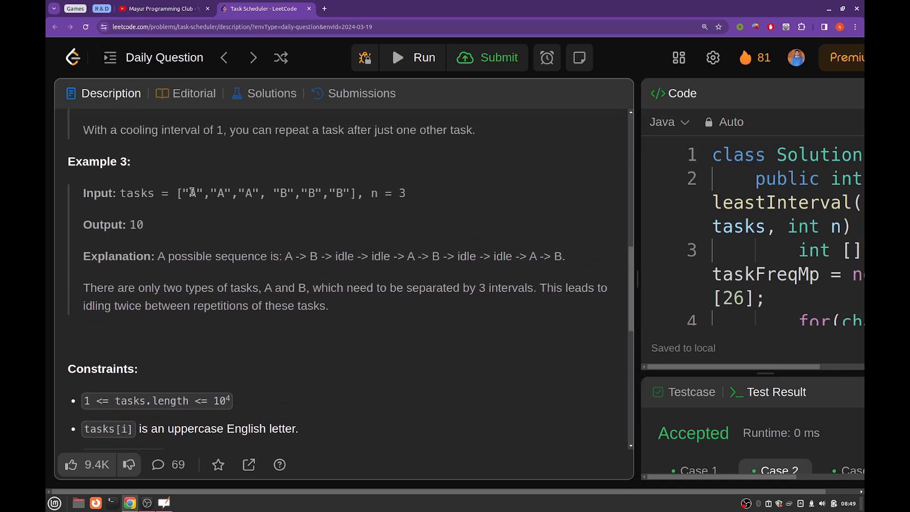
Paste ["A","A","A","B","B","B"], n = 3 onto the board, write Batches and circle the A and B groups with count 3.
{"action": "left_click_drag", "start_coordinate": [178, 194], "coordinate": [404, 193]}
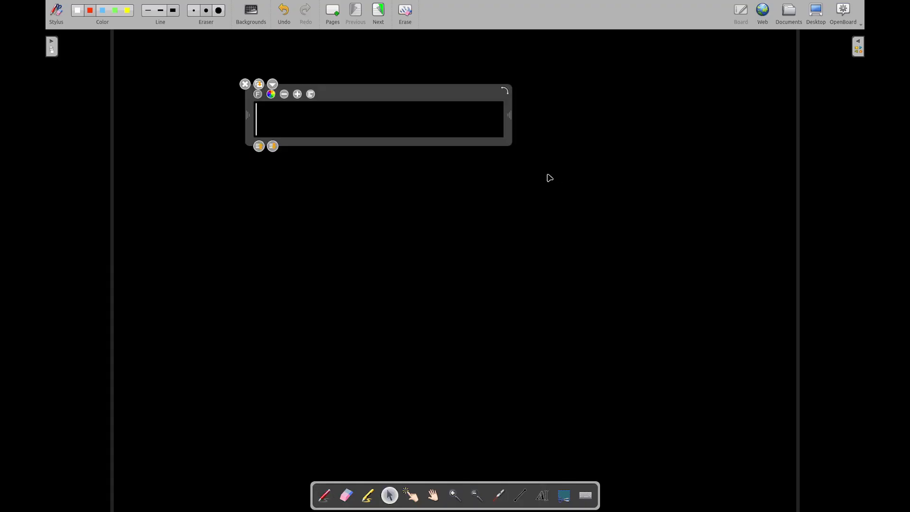
{"action": "type", "text": "[\"A\",\"A\",\"A\",\"B\",\"B\",\"B\"], n = 3"}
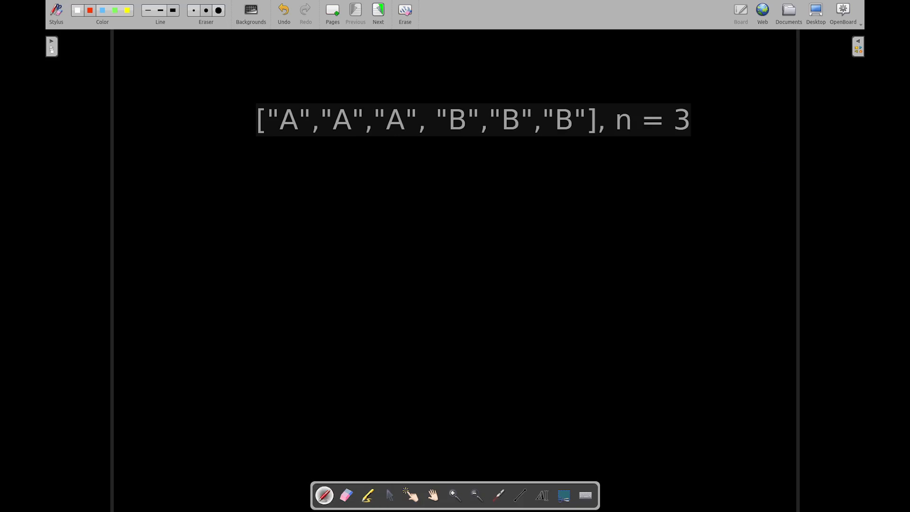
{"action": "left_click_drag", "start_coordinate": [193, 176], "coordinate": [219, 170]}
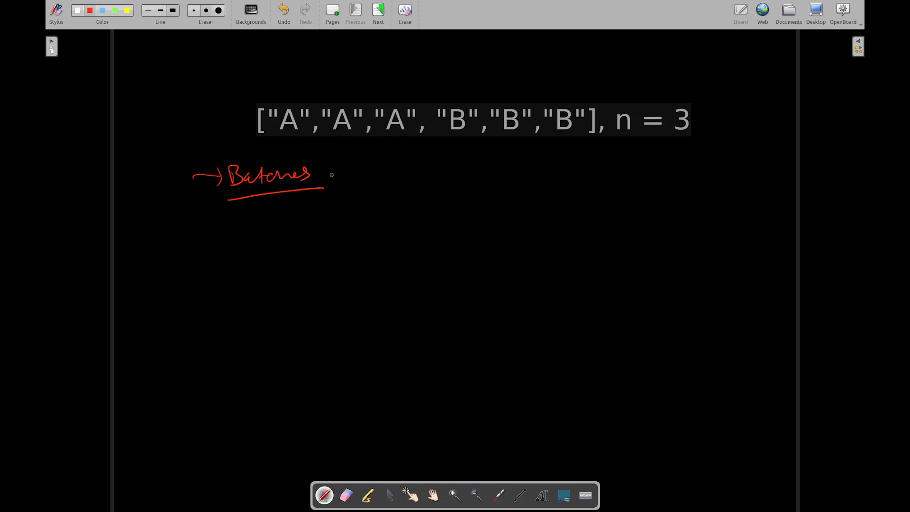
{"action": "left_click_drag", "start_coordinate": [278, 142], "coordinate": [421, 139]}
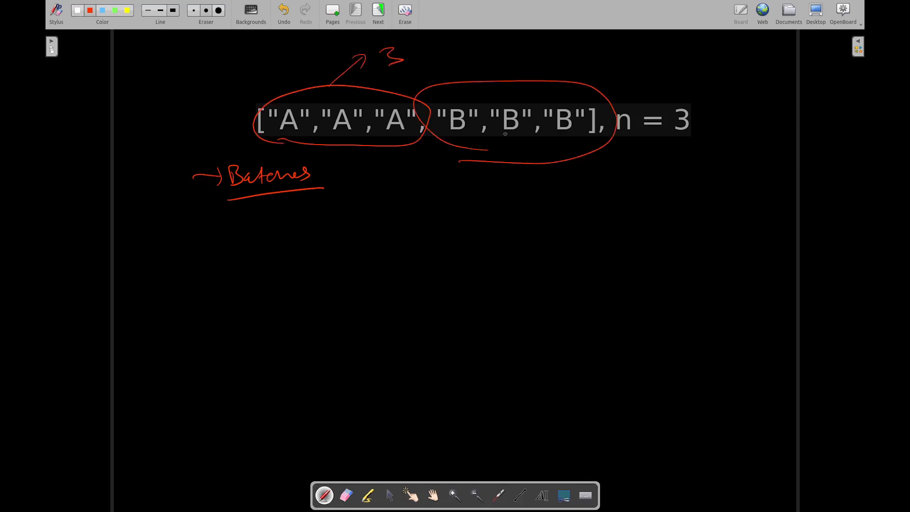
{"action": "left_click_drag", "start_coordinate": [505, 64], "coordinate": [571, 50]}
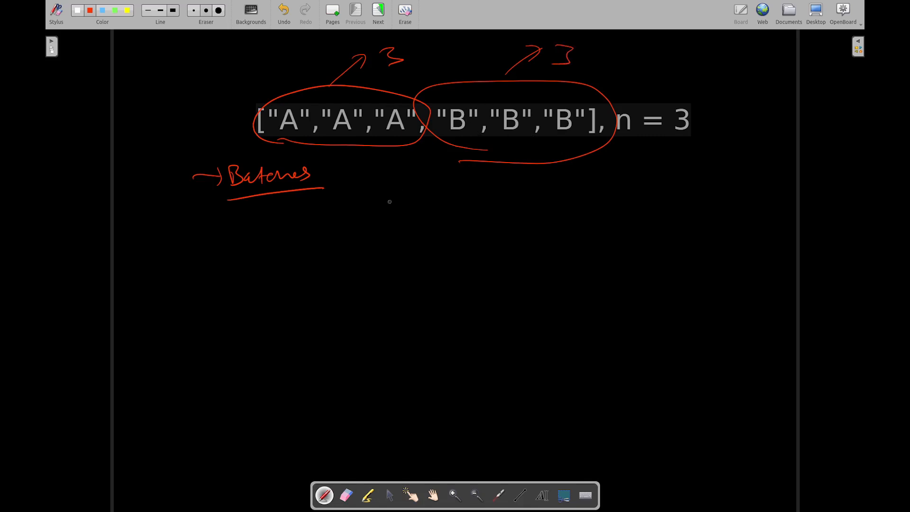
Write three A's spaced by blank slots, underline n = 3, and bracket the blanks after each A.
{"action": "left_click_drag", "start_coordinate": [219, 275], "coordinate": [218, 287]}
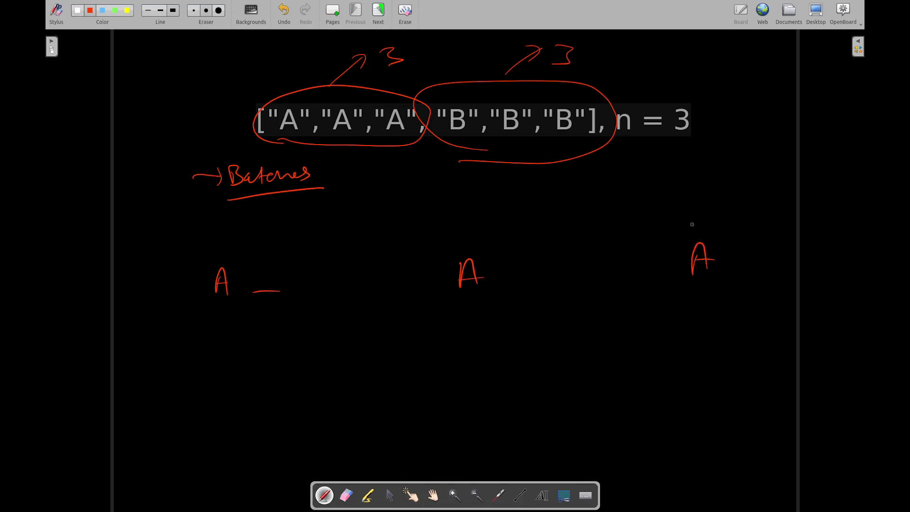
{"action": "left_click_drag", "start_coordinate": [617, 137], "coordinate": [688, 137]}
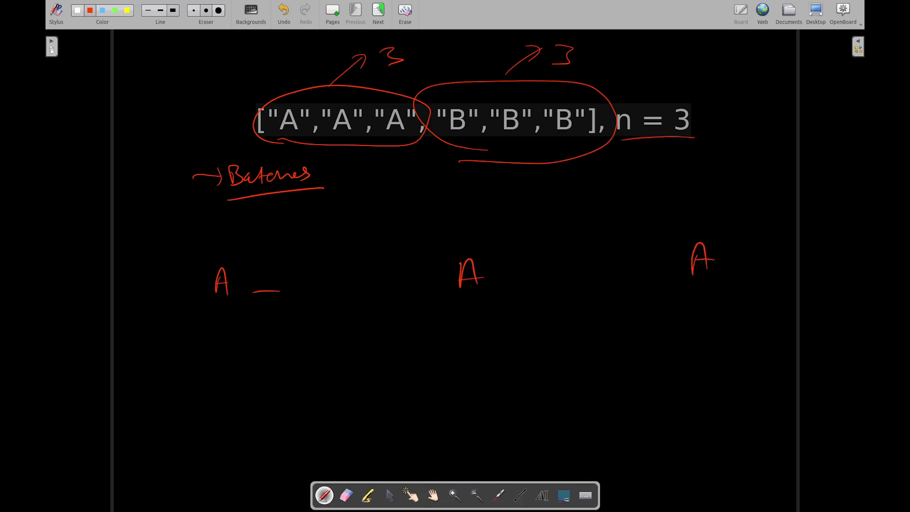
{"action": "left_click_drag", "start_coordinate": [270, 288], "coordinate": [314, 288]}
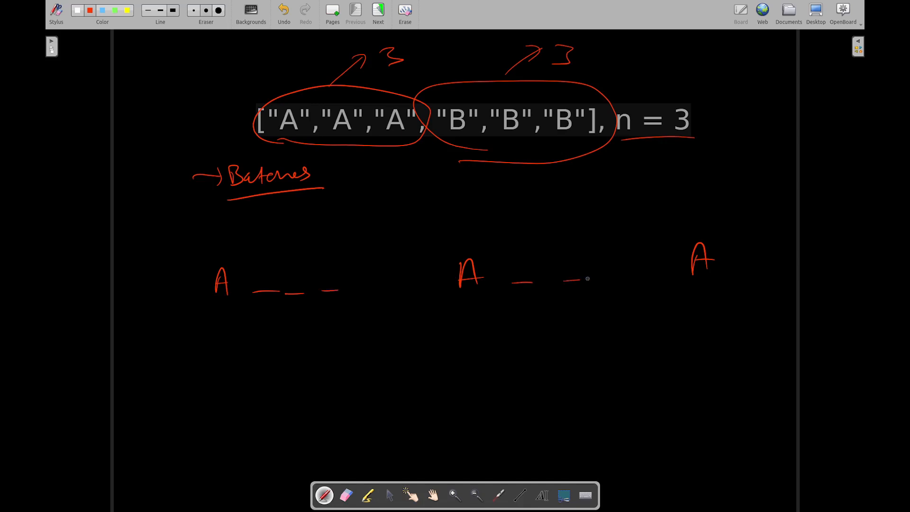
{"action": "left_click_drag", "start_coordinate": [580, 281], "coordinate": [606, 282]}
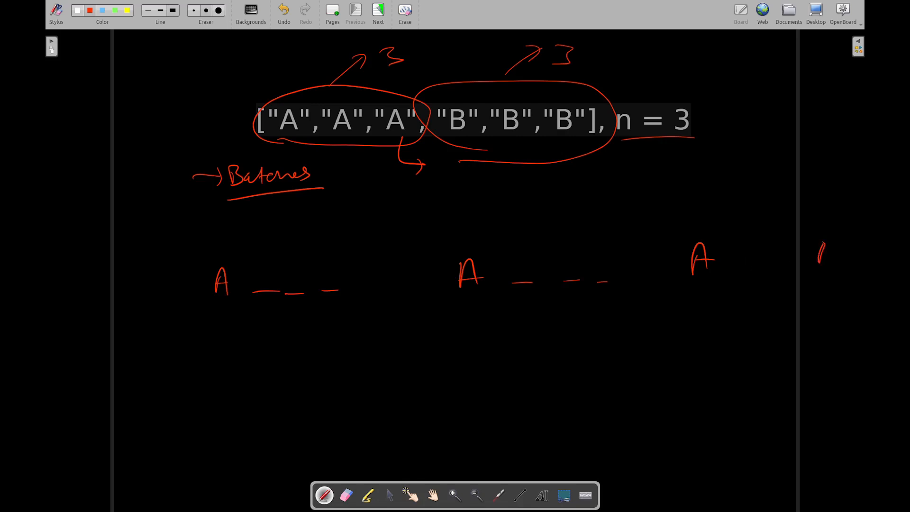
{"action": "left_click_drag", "start_coordinate": [818, 243], "coordinate": [835, 258]}
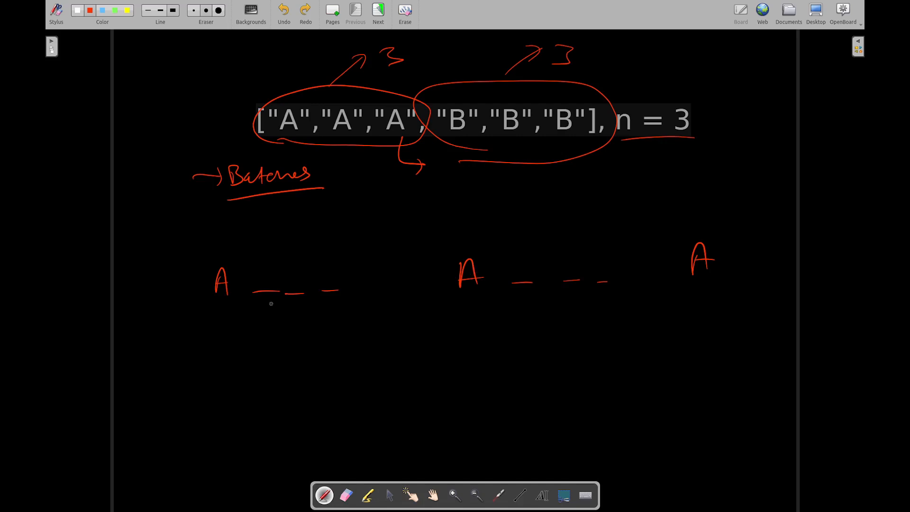
{"action": "left_click_drag", "start_coordinate": [252, 293], "coordinate": [342, 307]}
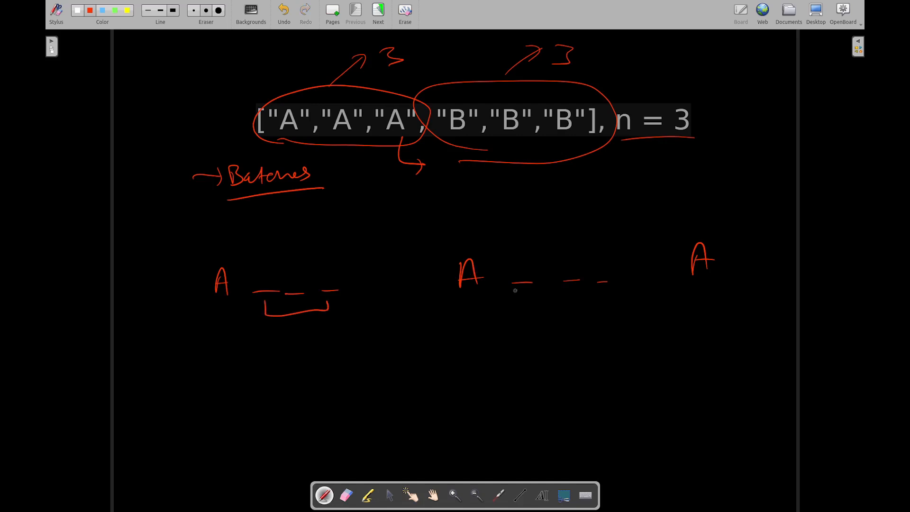
{"action": "left_click_drag", "start_coordinate": [519, 281], "coordinate": [609, 307]}
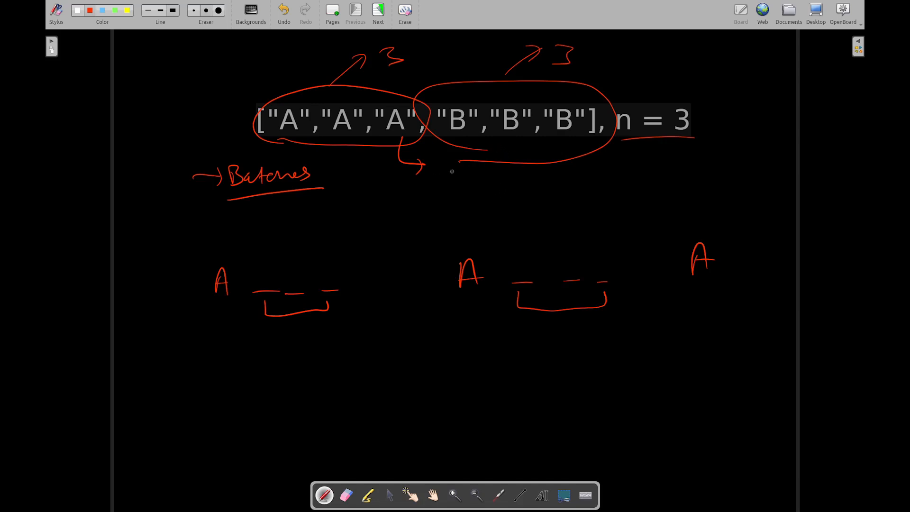
{"action": "mouse_move", "coordinate": [462, 167]}
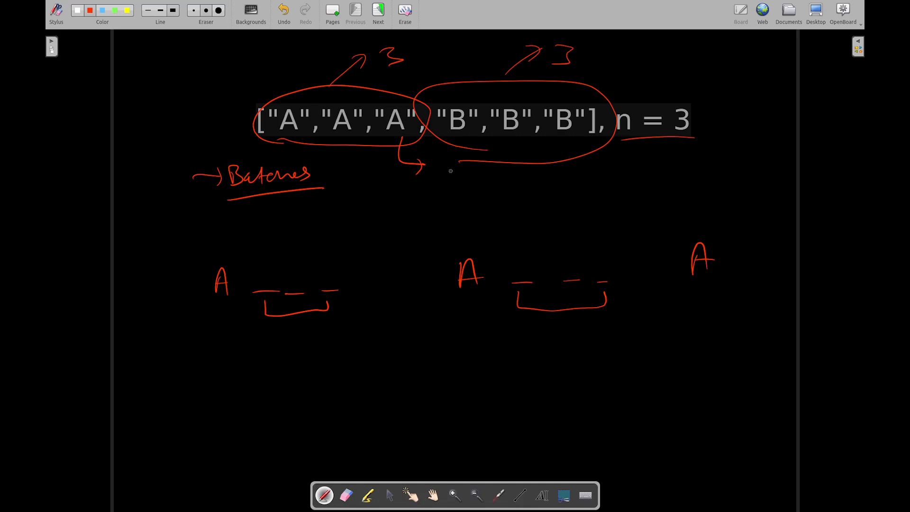
{"action": "mouse_move", "coordinate": [364, 311]}
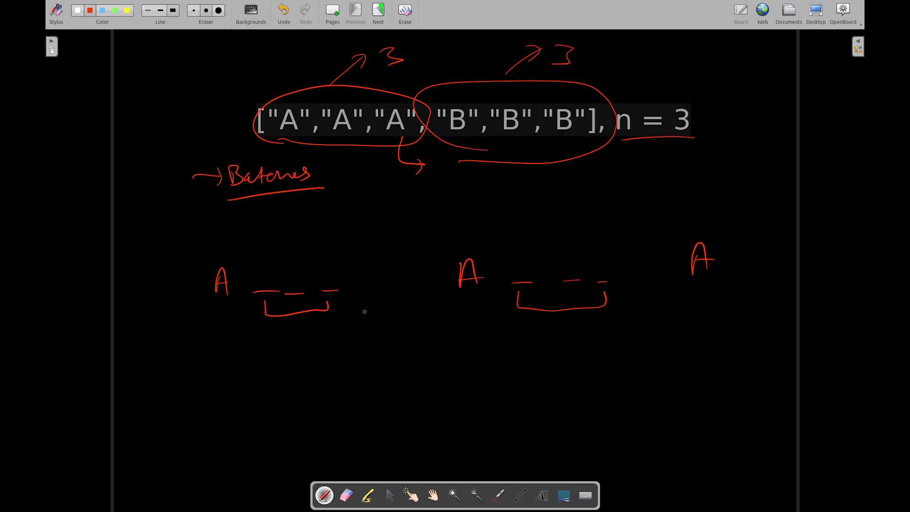
Join both brackets to a label below reading Vacant slots / idle slots, circled.
{"action": "left_click_drag", "start_coordinate": [313, 311], "coordinate": [318, 336]}
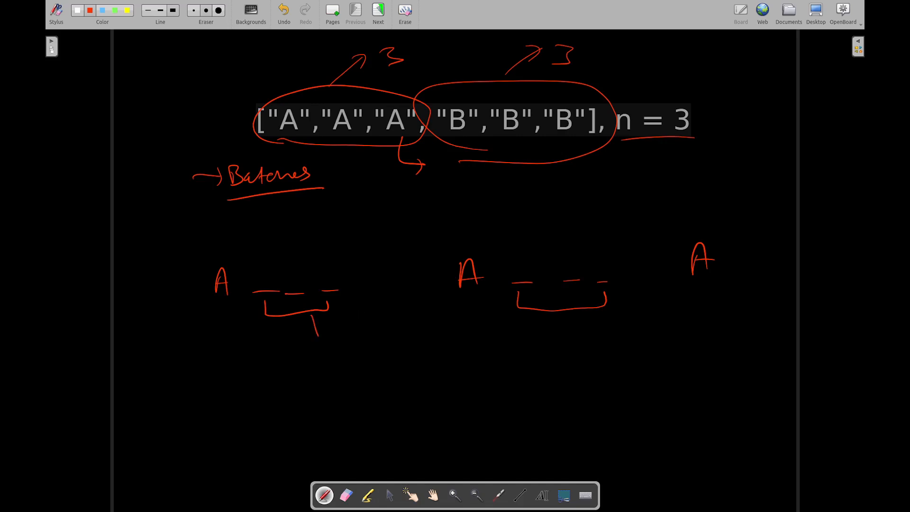
{"action": "left_click_drag", "start_coordinate": [316, 331], "coordinate": [511, 322]}
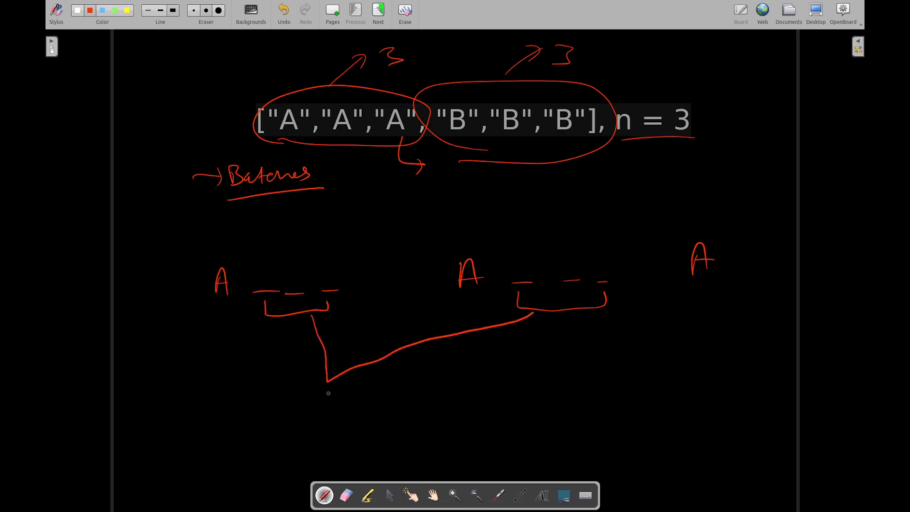
{"action": "type", "text": "Vacen"}
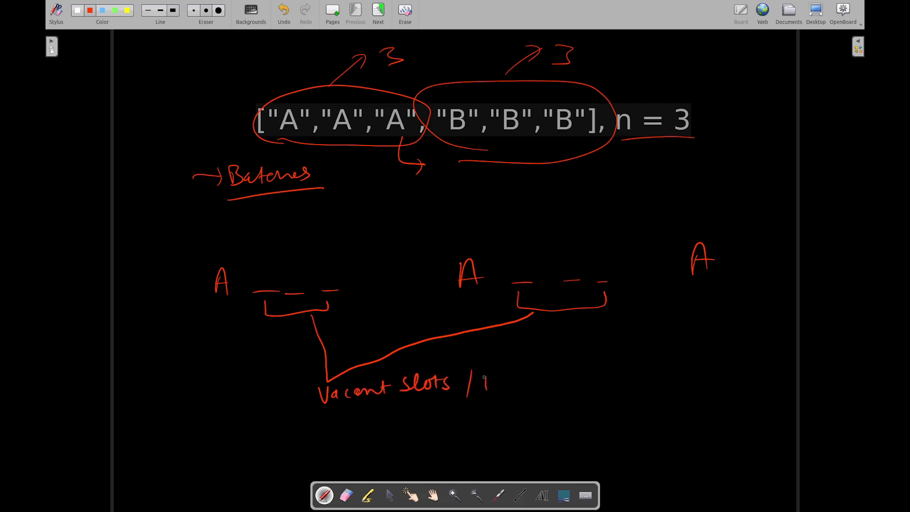
{"action": "left_click_drag", "start_coordinate": [482, 383], "coordinate": [574, 377]}
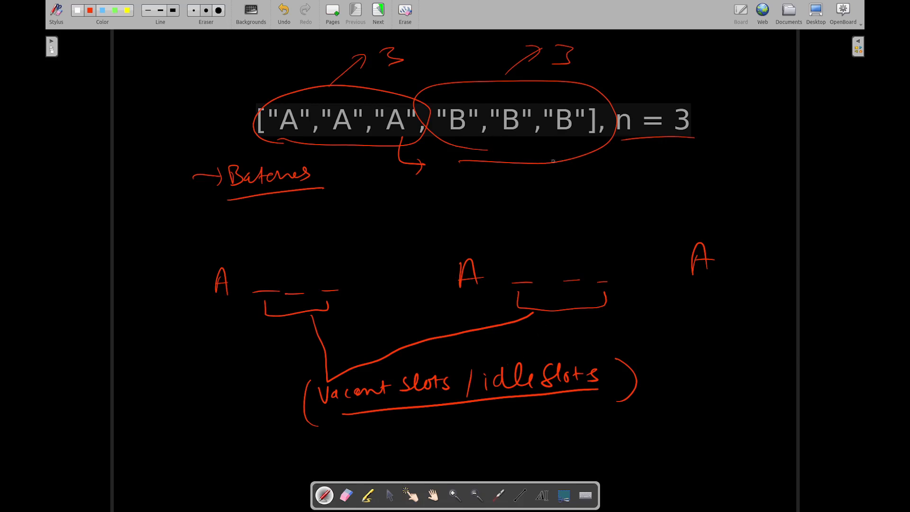
{"action": "mouse_move", "coordinate": [499, 144]}
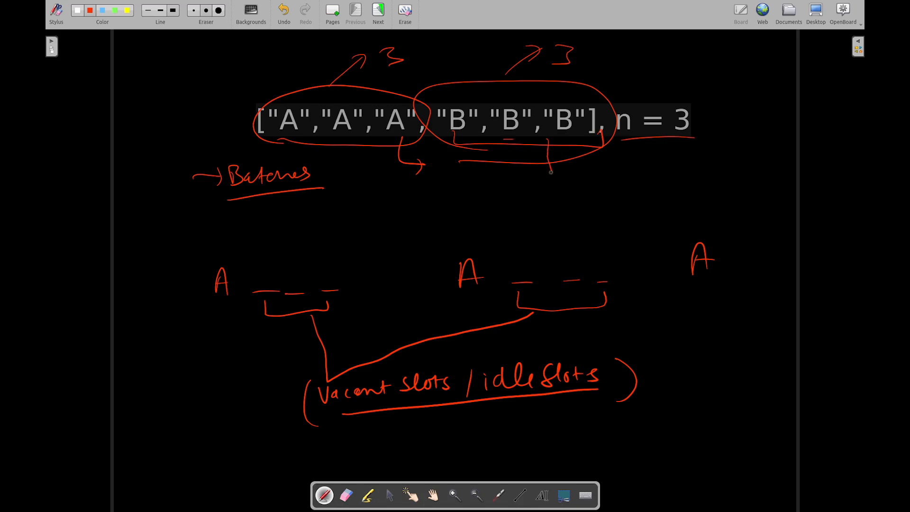
Circle the last B with 3 noted, bracket the trailing A B pair, and write the (3, 2) pair under the array.
{"action": "left_click_drag", "start_coordinate": [554, 175], "coordinate": [560, 191]}
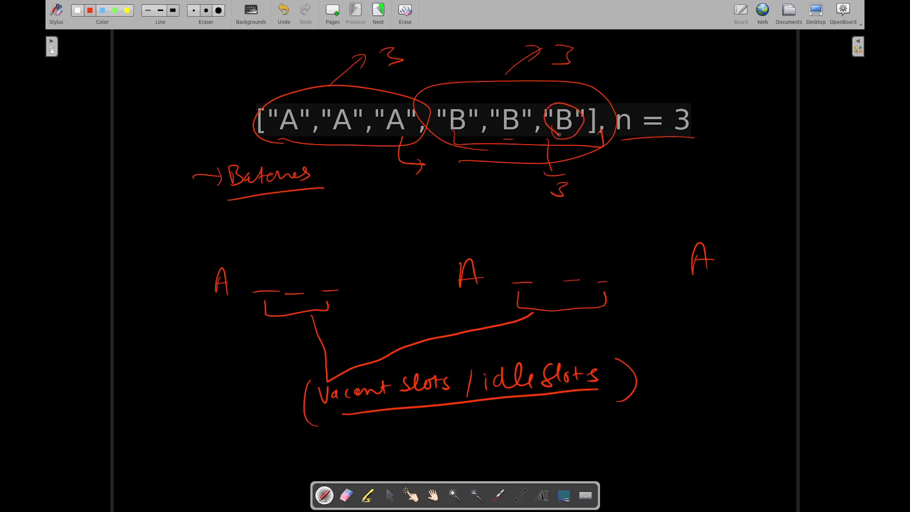
{"action": "mouse_move", "coordinate": [574, 135]}
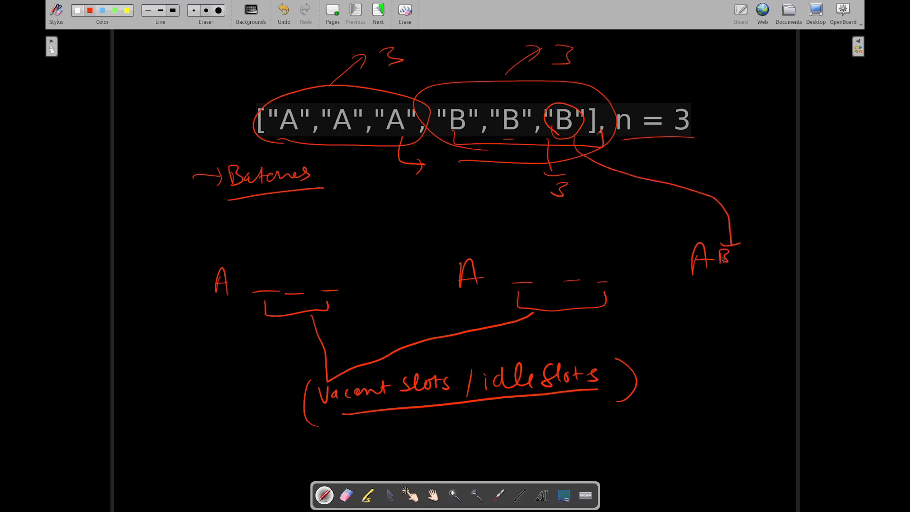
{"action": "left_click_drag", "start_coordinate": [688, 284], "coordinate": [728, 284]}
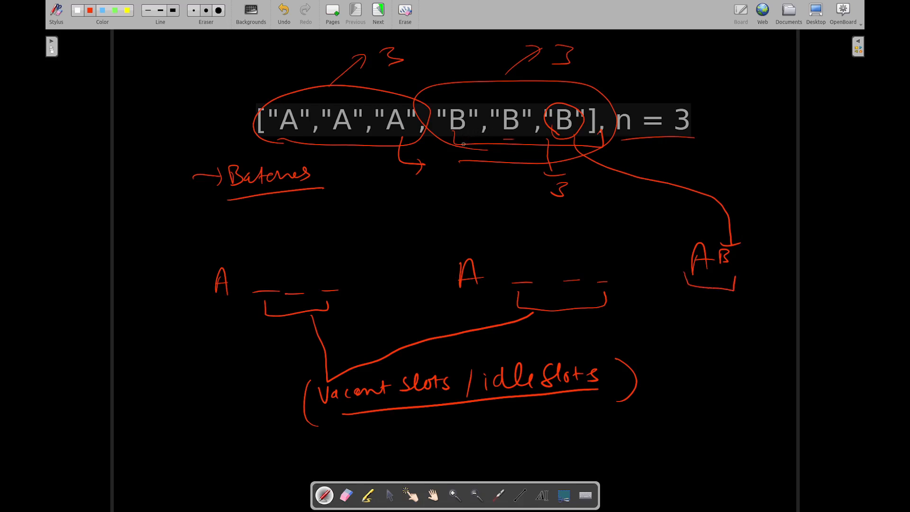
{"action": "mouse_move", "coordinate": [482, 189]}
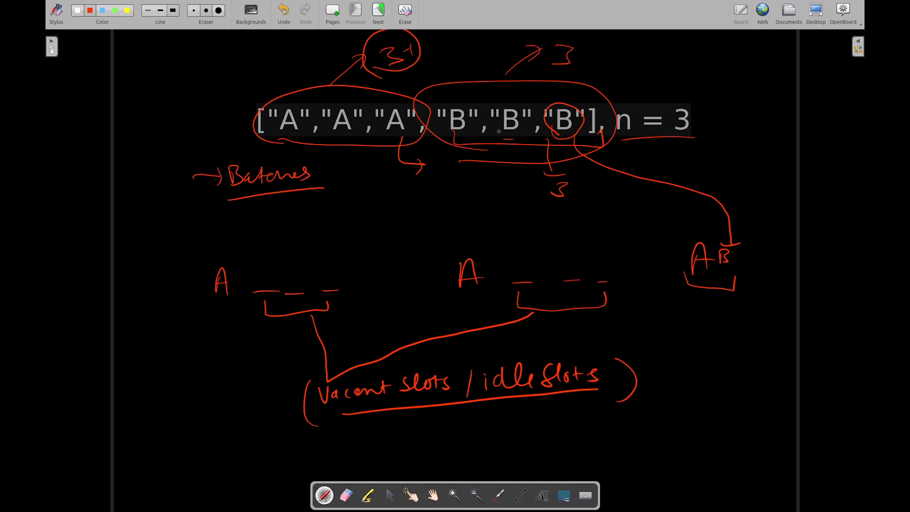
{"action": "left_click_drag", "start_coordinate": [391, 200], "coordinate": [418, 211]}
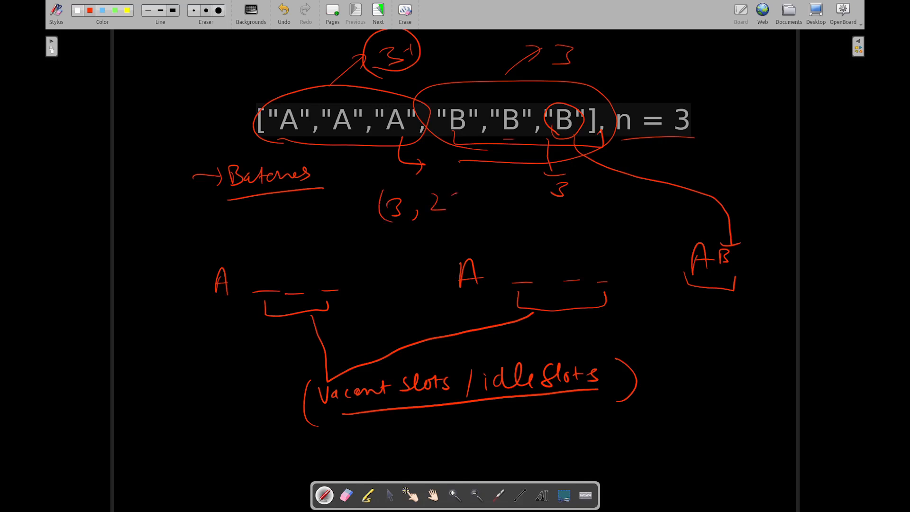
{"action": "left_click_drag", "start_coordinate": [446, 198], "coordinate": [459, 215]}
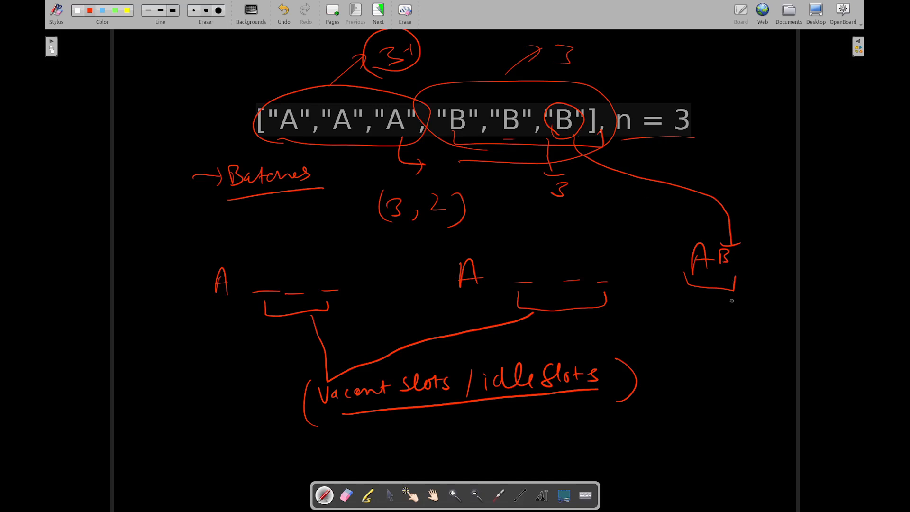
{"action": "mouse_move", "coordinate": [705, 276]}
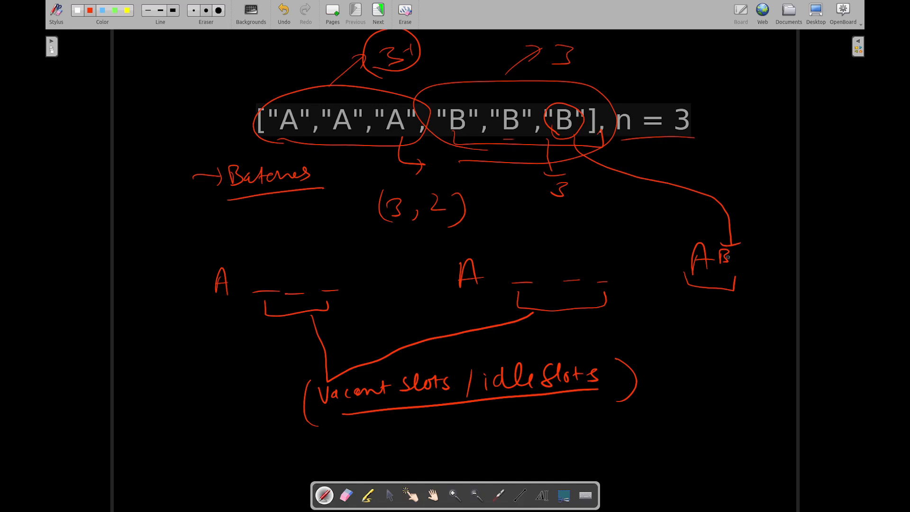
{"action": "mouse_move", "coordinate": [626, 278]}
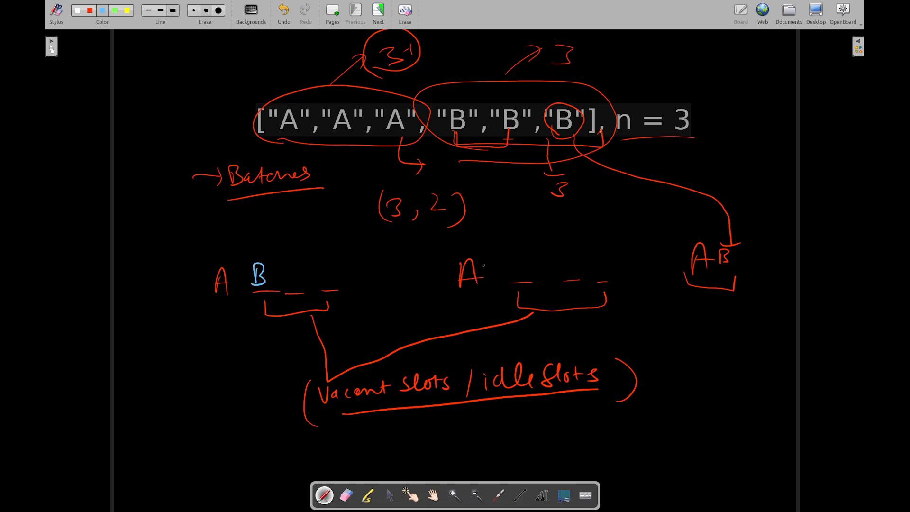
Write a blue B after A in the second batch and note 4 + 6 at lower right as idle plus tasks.length.
{"action": "left_click_drag", "start_coordinate": [511, 255], "coordinate": [523, 273]}
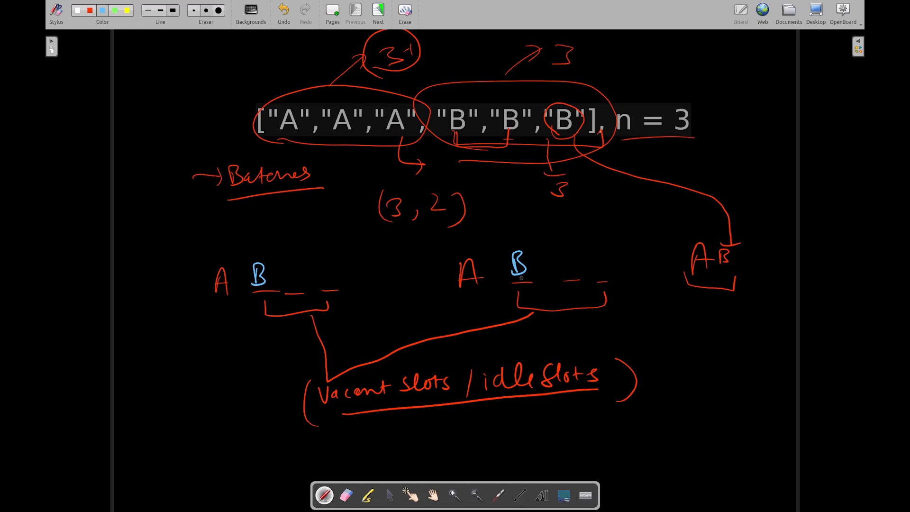
{"action": "mouse_move", "coordinate": [487, 279]}
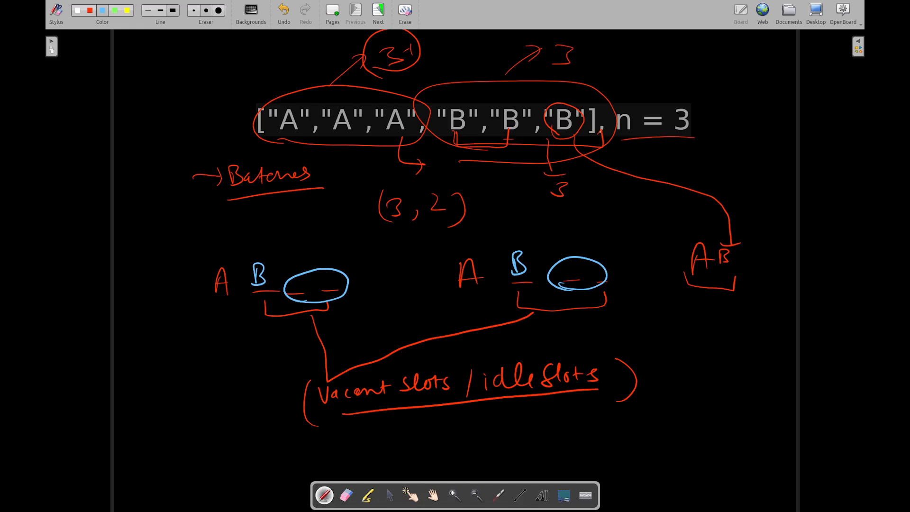
{"action": "mouse_move", "coordinate": [705, 343]}
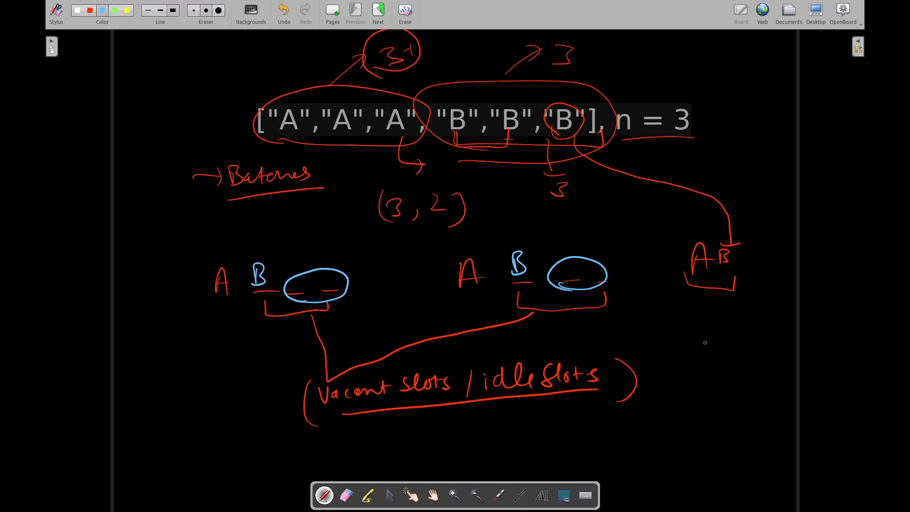
{"action": "left_click_drag", "start_coordinate": [691, 336], "coordinate": [722, 348]}
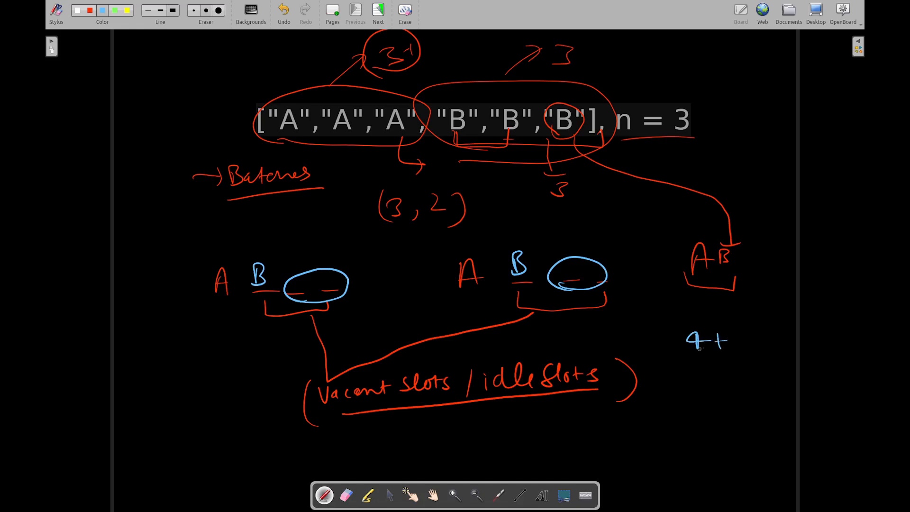
{"action": "left_click_drag", "start_coordinate": [684, 360], "coordinate": [694, 377]}
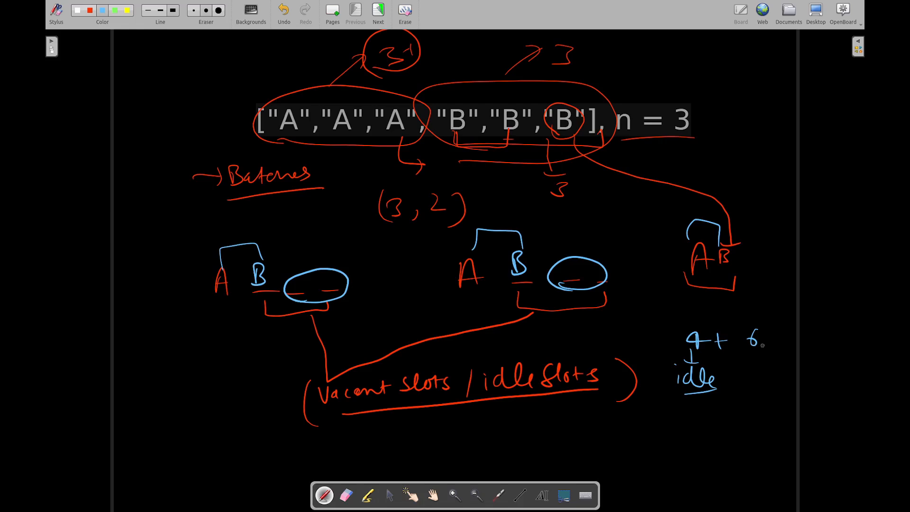
{"action": "left_click_drag", "start_coordinate": [749, 348], "coordinate": [766, 372]}
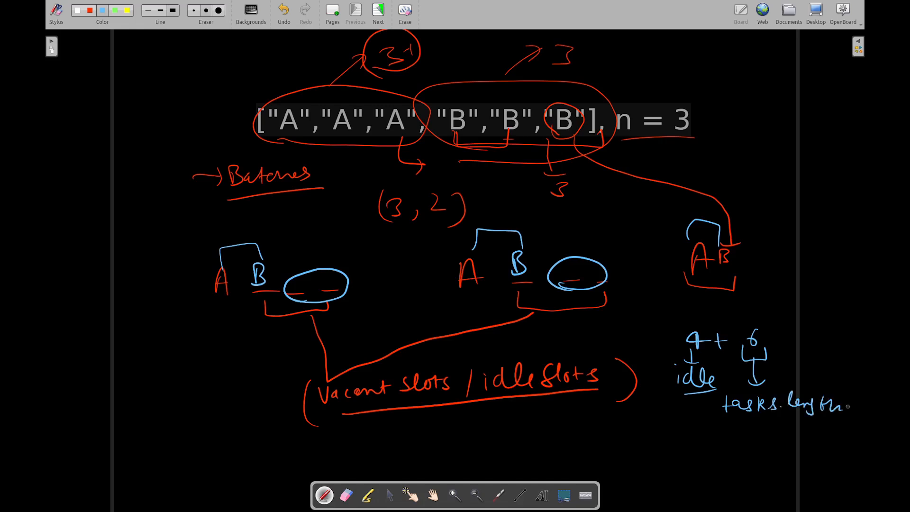
{"action": "left_click_drag", "start_coordinate": [722, 407], "coordinate": [845, 407]}
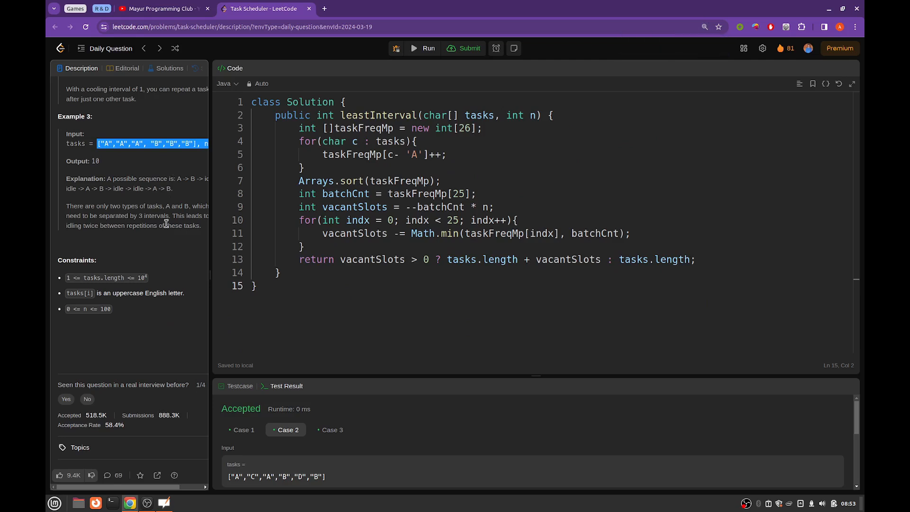
{"action": "mouse_move", "coordinate": [497, 237]}
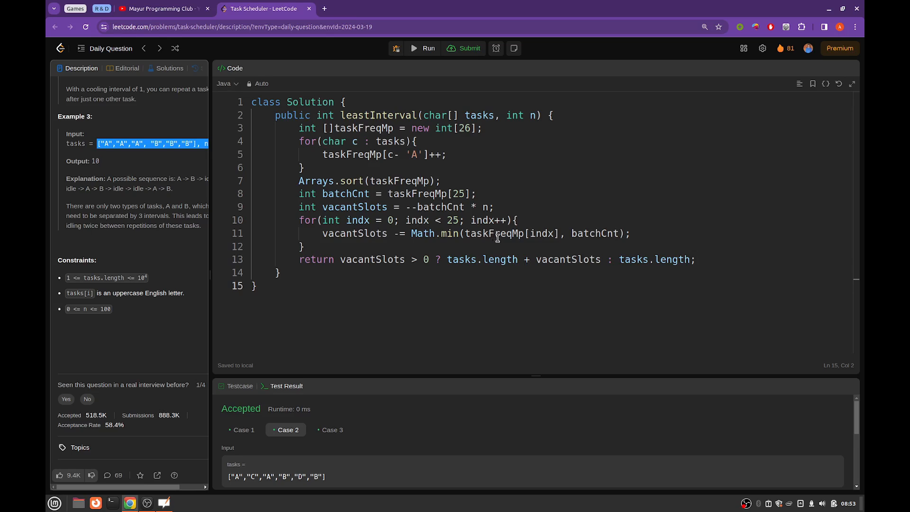
{"action": "mouse_move", "coordinate": [308, 141]}
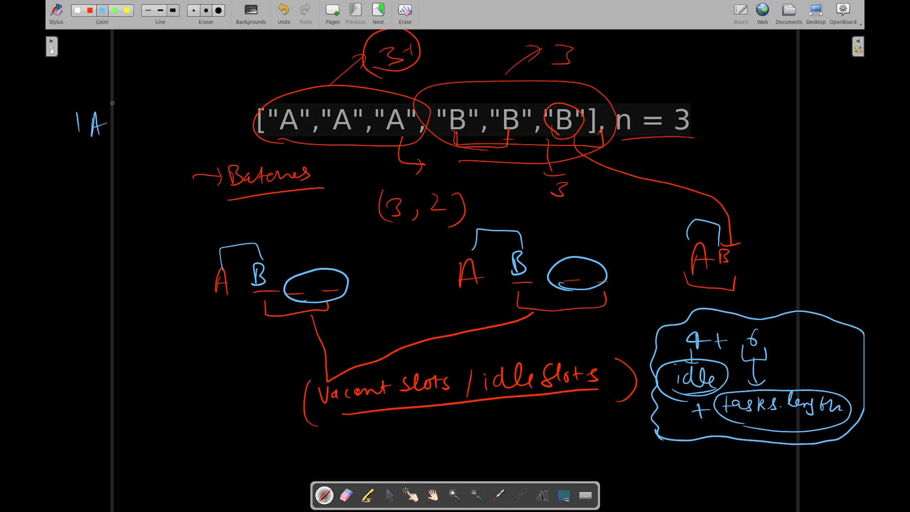
Sketch the 1 A index column down the left edge of the diagram.
{"action": "left_click_drag", "start_coordinate": [87, 174], "coordinate": [87, 342]}
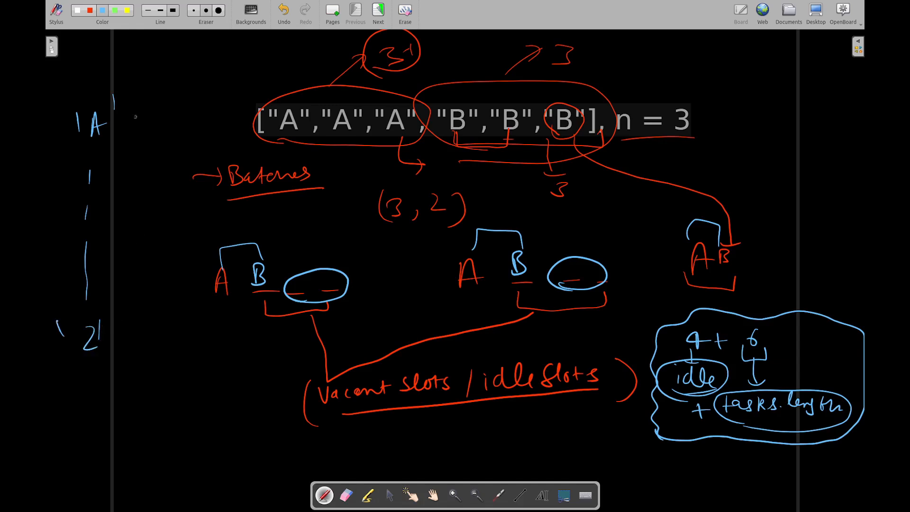
{"action": "left_click_drag", "start_coordinate": [123, 122], "coordinate": [156, 122]}
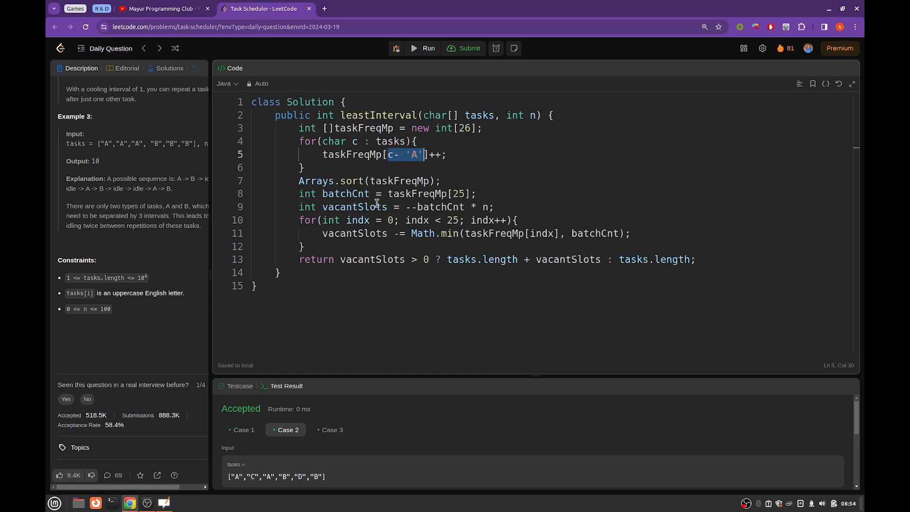
{"action": "mouse_move", "coordinate": [322, 181]}
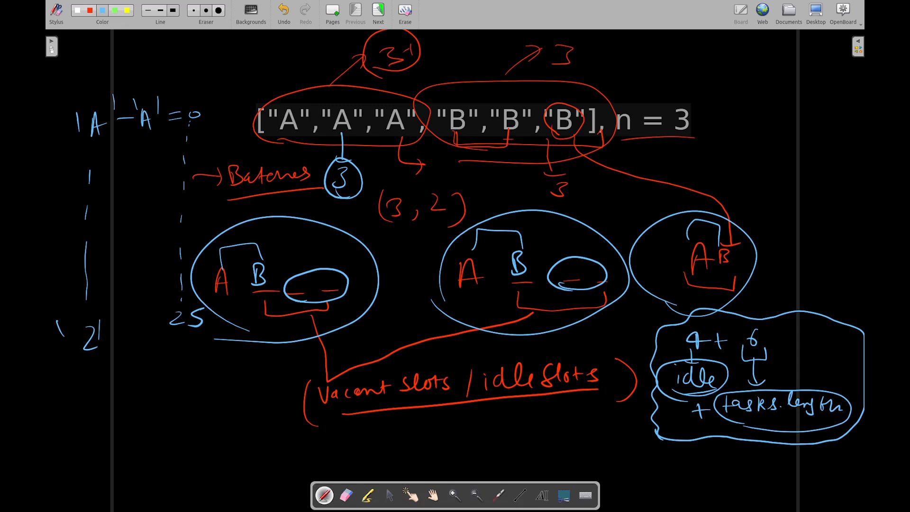
Circle the batches and n = 3 on the whiteboard diagram.
{"action": "left_click_drag", "start_coordinate": [626, 90], "coordinate": [696, 145]}
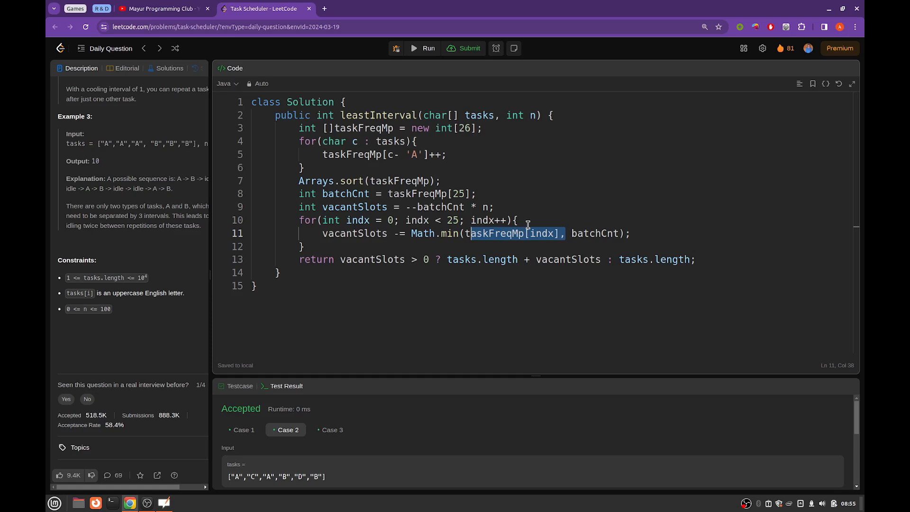
{"action": "mouse_move", "coordinate": [520, 244]}
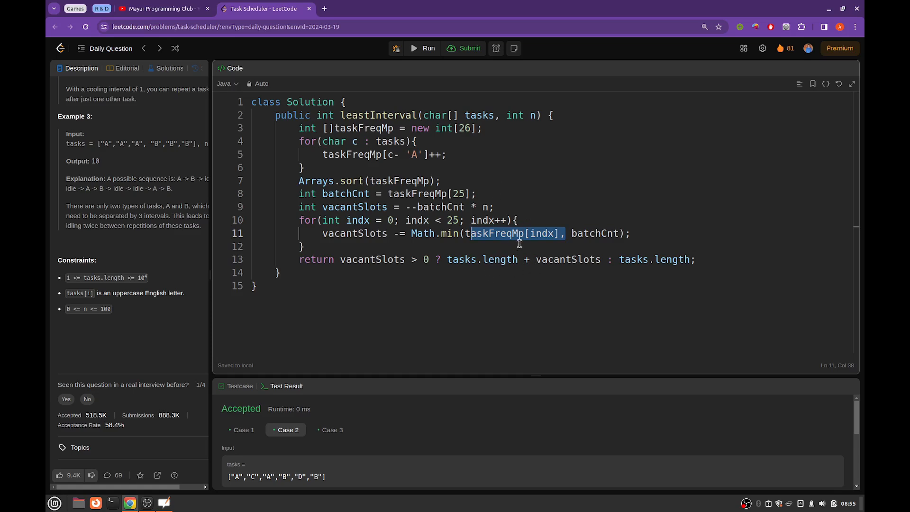
{"action": "mouse_move", "coordinate": [545, 235]}
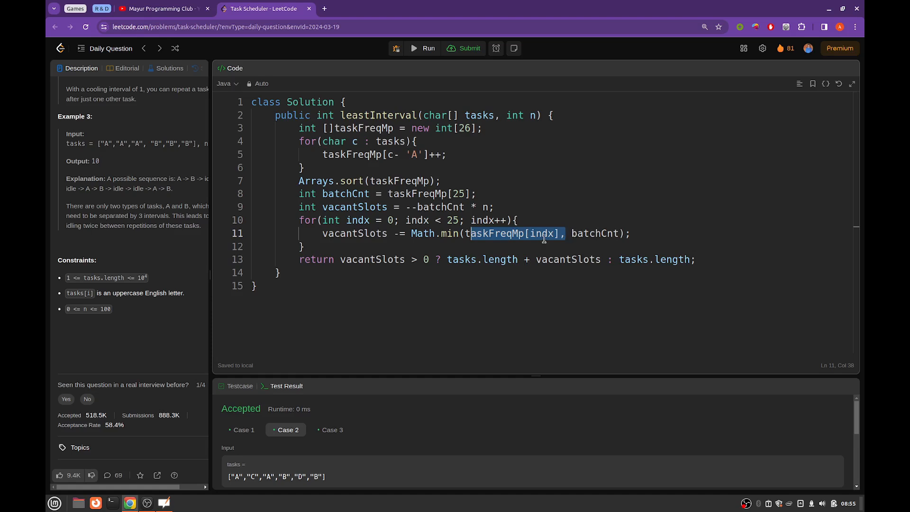
{"action": "mouse_move", "coordinate": [511, 259]}
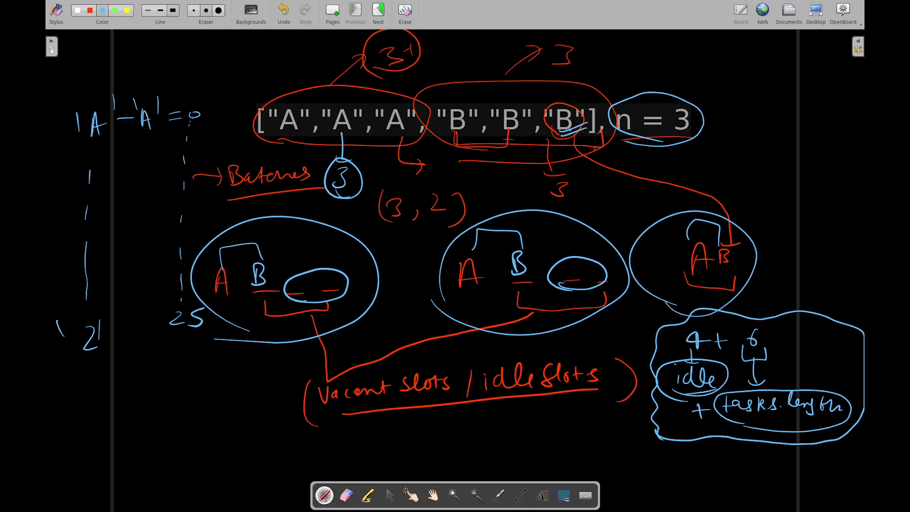
{"action": "left_click_drag", "start_coordinate": [585, 168], "coordinate": [754, 262]}
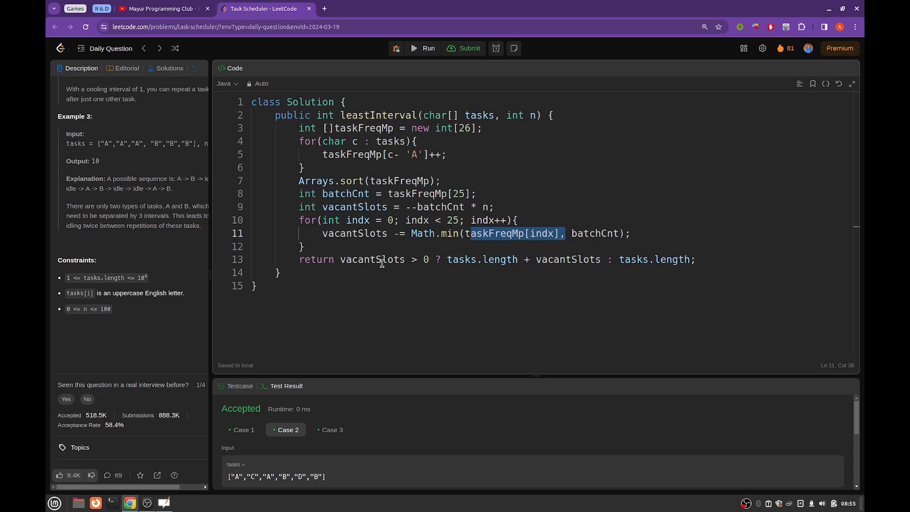
Select the tasks.length + vacantSlots return expression in the Java solution.
{"action": "double_click", "coordinate": [363, 260]}
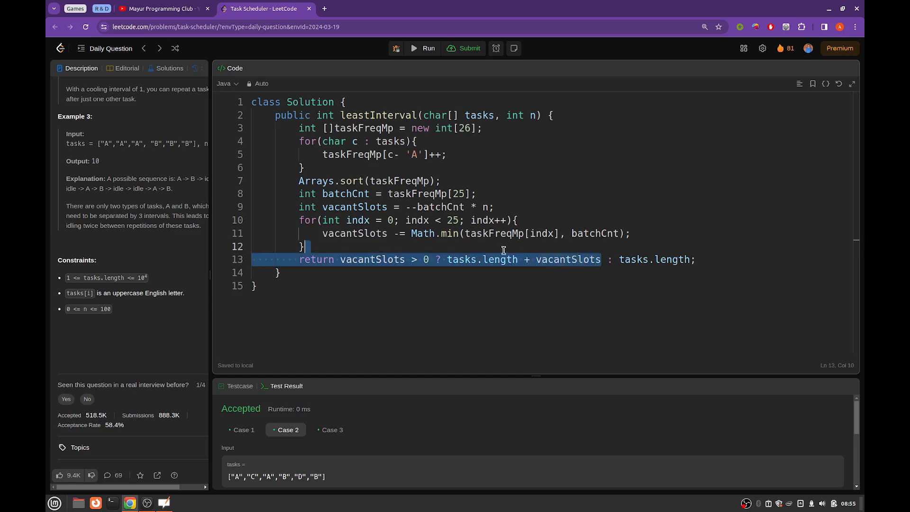
{"action": "left_click_drag", "start_coordinate": [447, 259], "coordinate": [601, 260]}
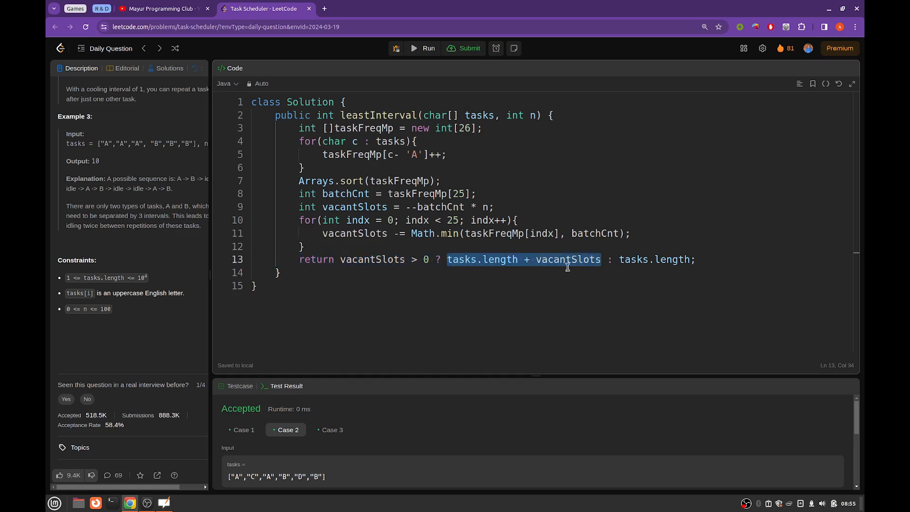
{"action": "mouse_move", "coordinate": [639, 258]}
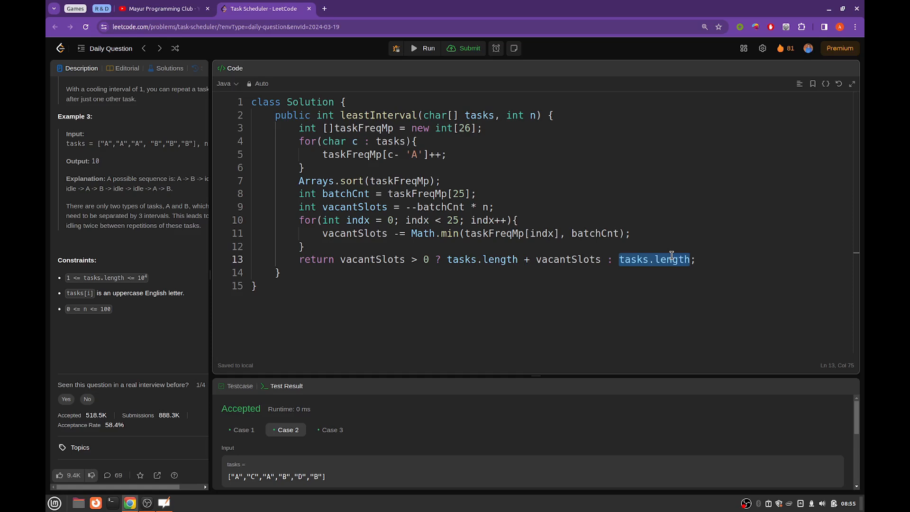
{"action": "mouse_move", "coordinate": [585, 265]}
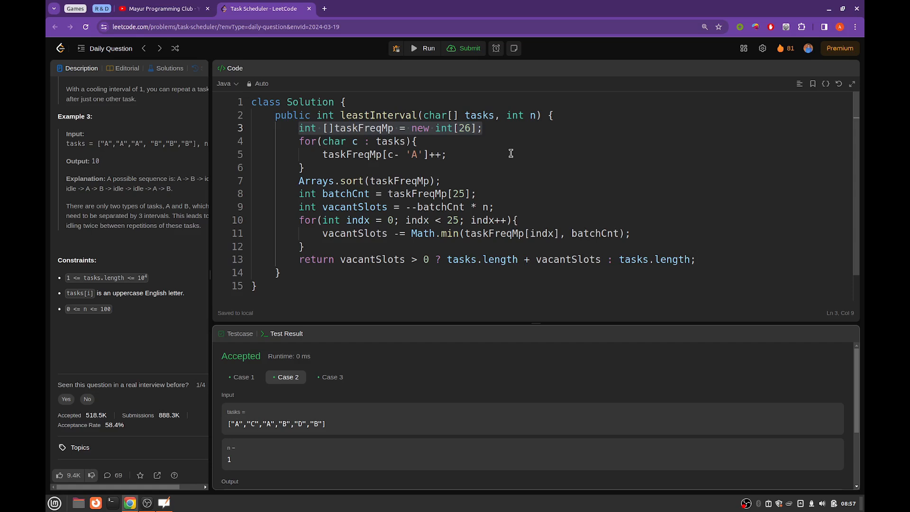
{"action": "mouse_move", "coordinate": [269, 163]}
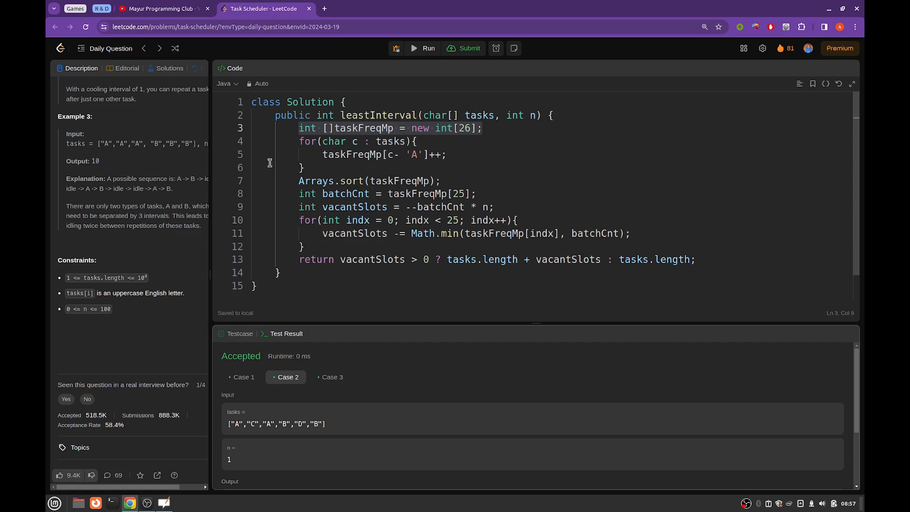